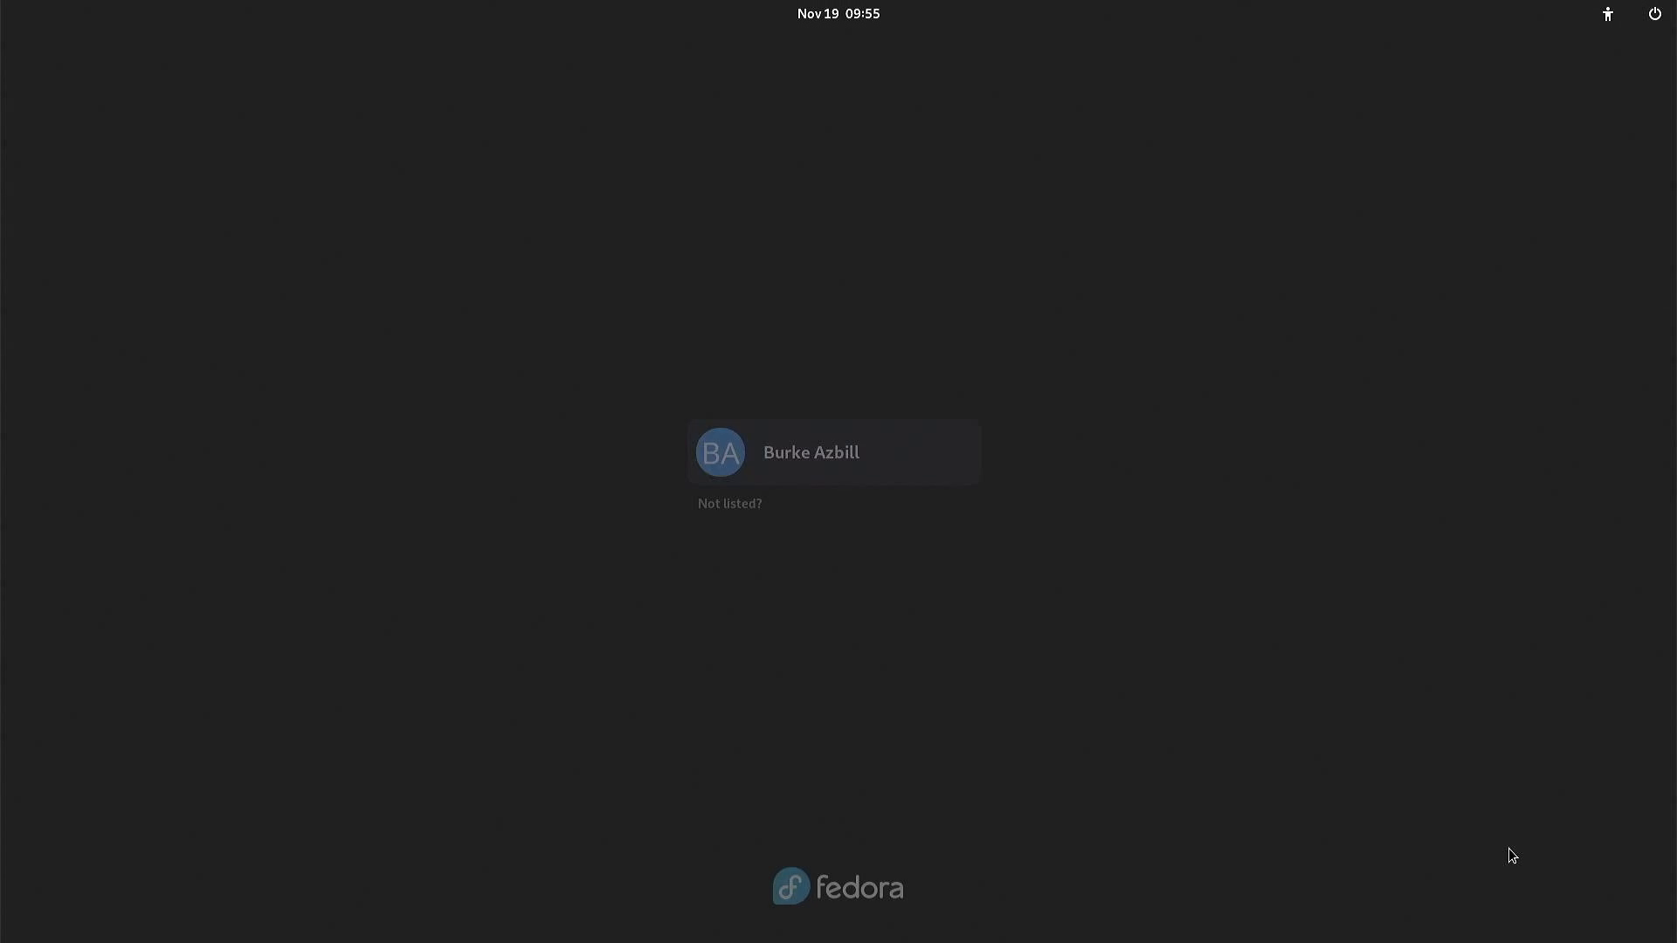
- Sign in from the login screen to reach the GNOME desktop
{"action": "left_click", "coordinate": [834, 451]}
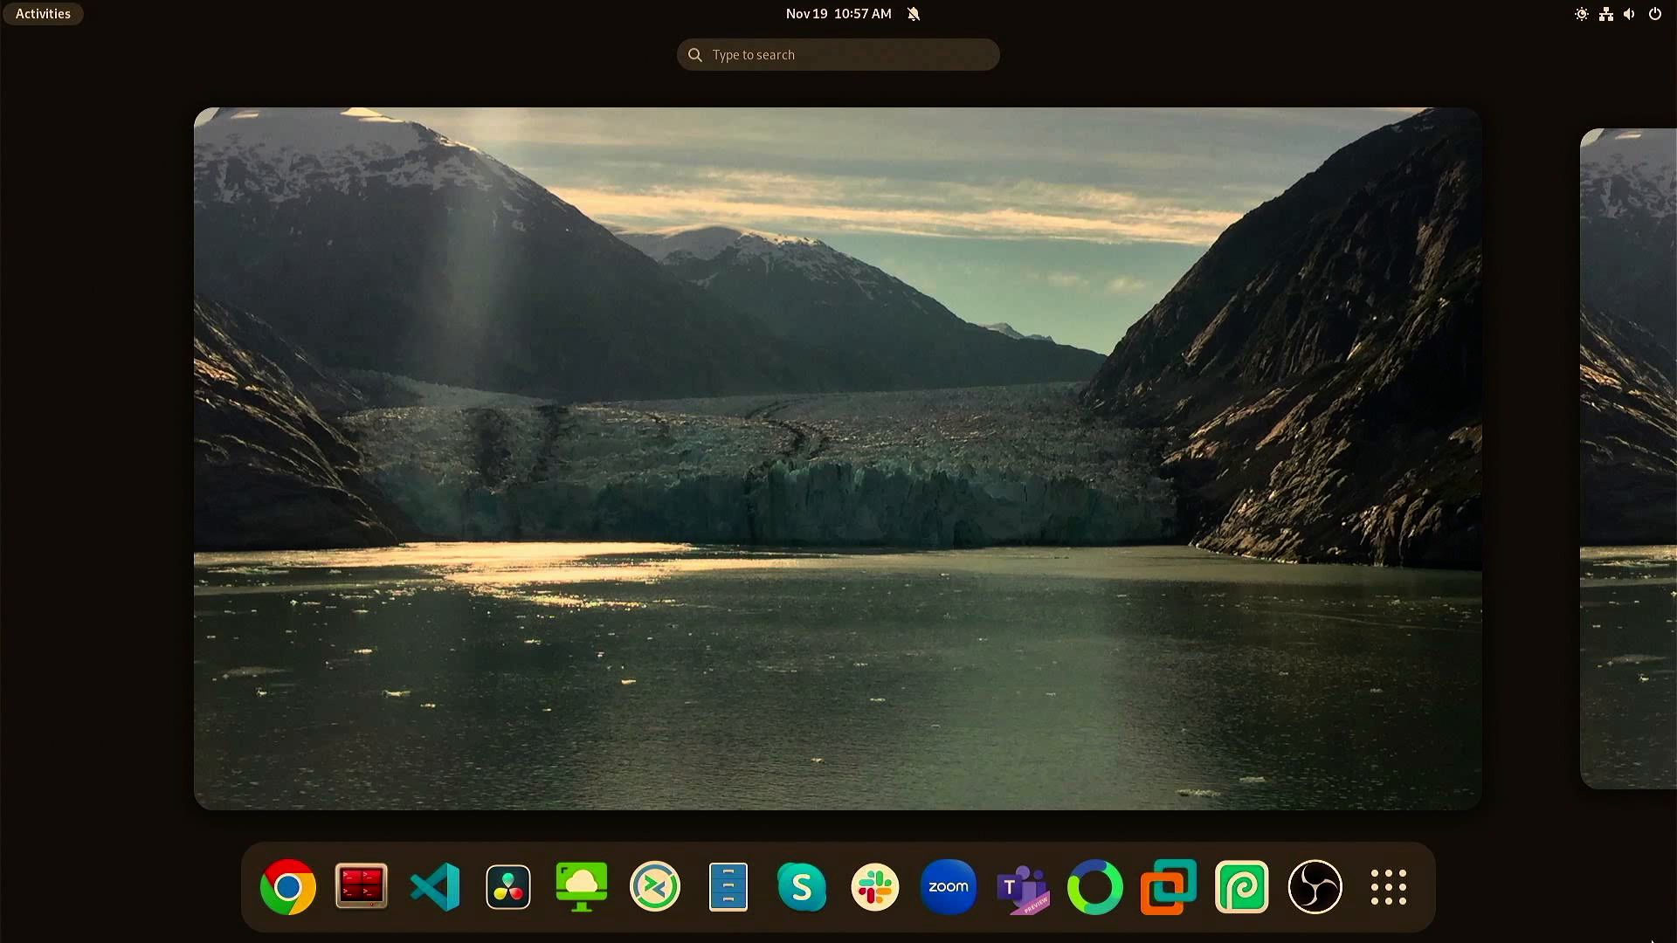
{"action": "mouse_move", "coordinate": [604, 310]}
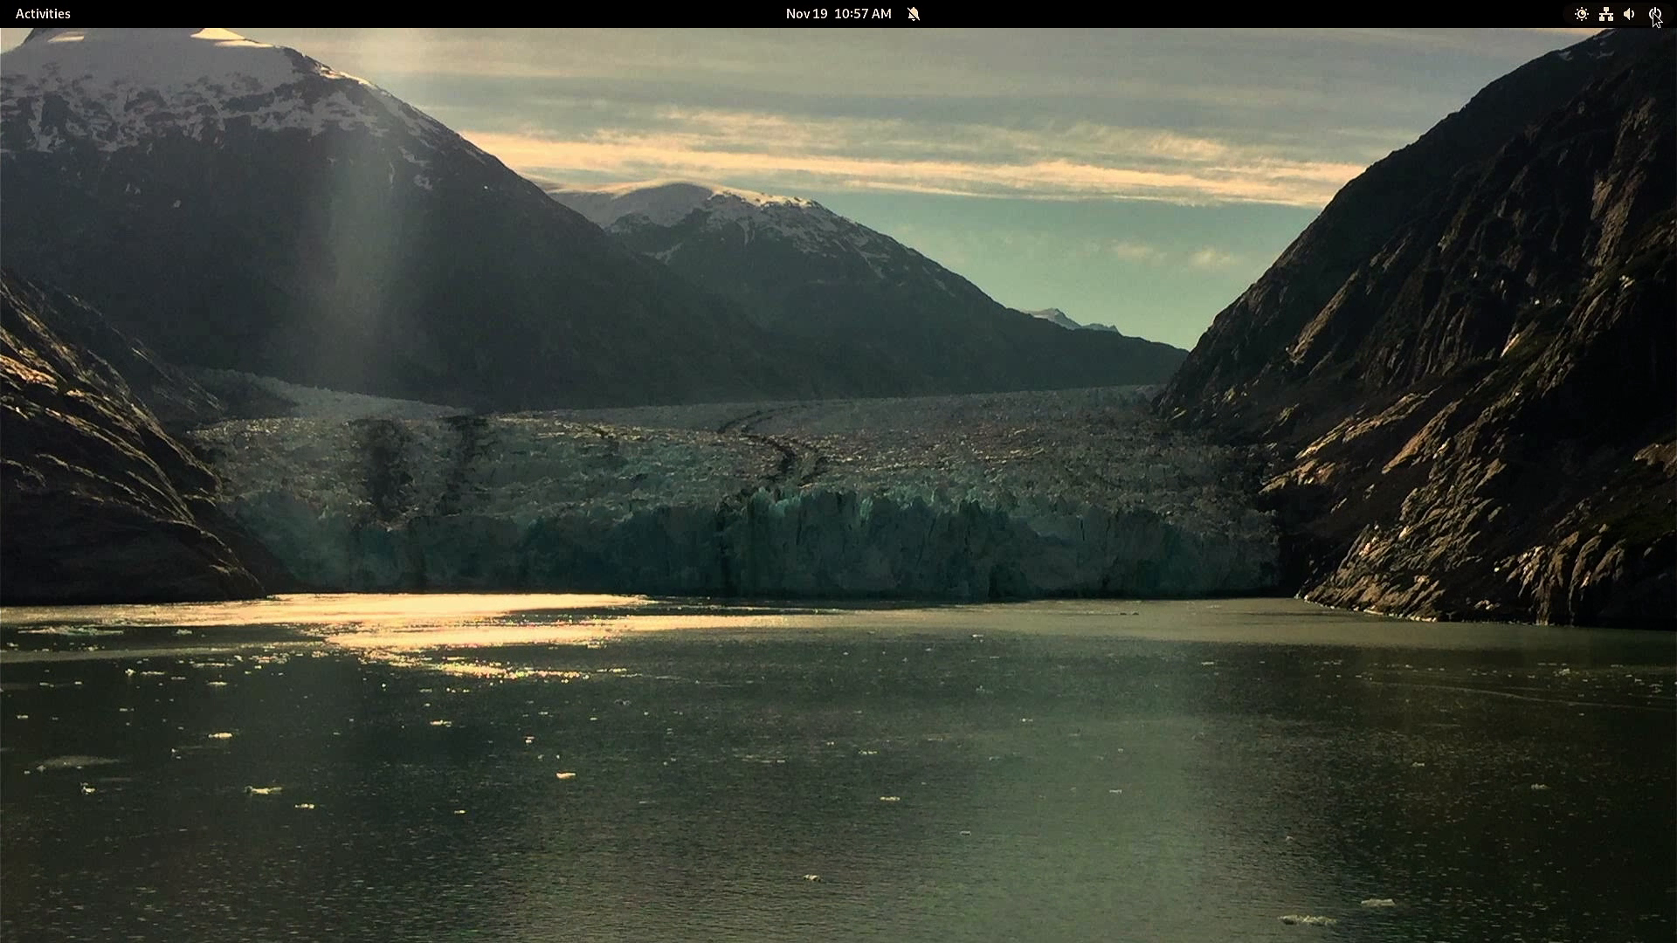
- View the About page showing Fedora Linux 38, then open the available software updates
{"action": "left_click", "coordinate": [1652, 13]}
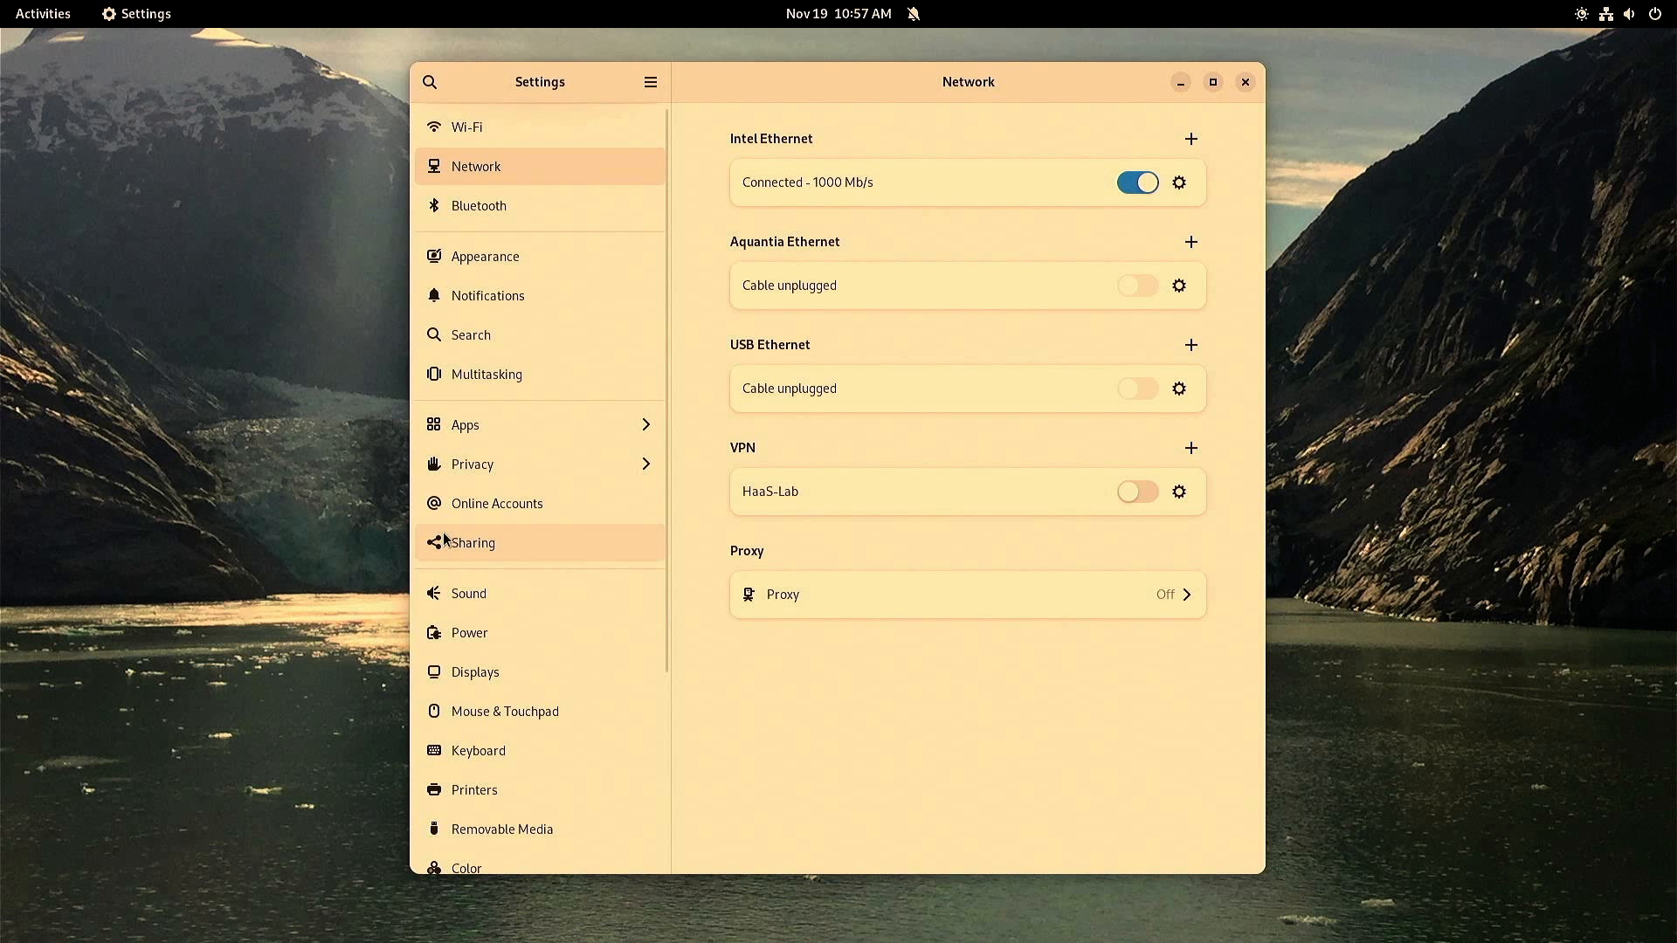
{"action": "scroll", "scroll_direction": "down", "scroll_amount": 3}
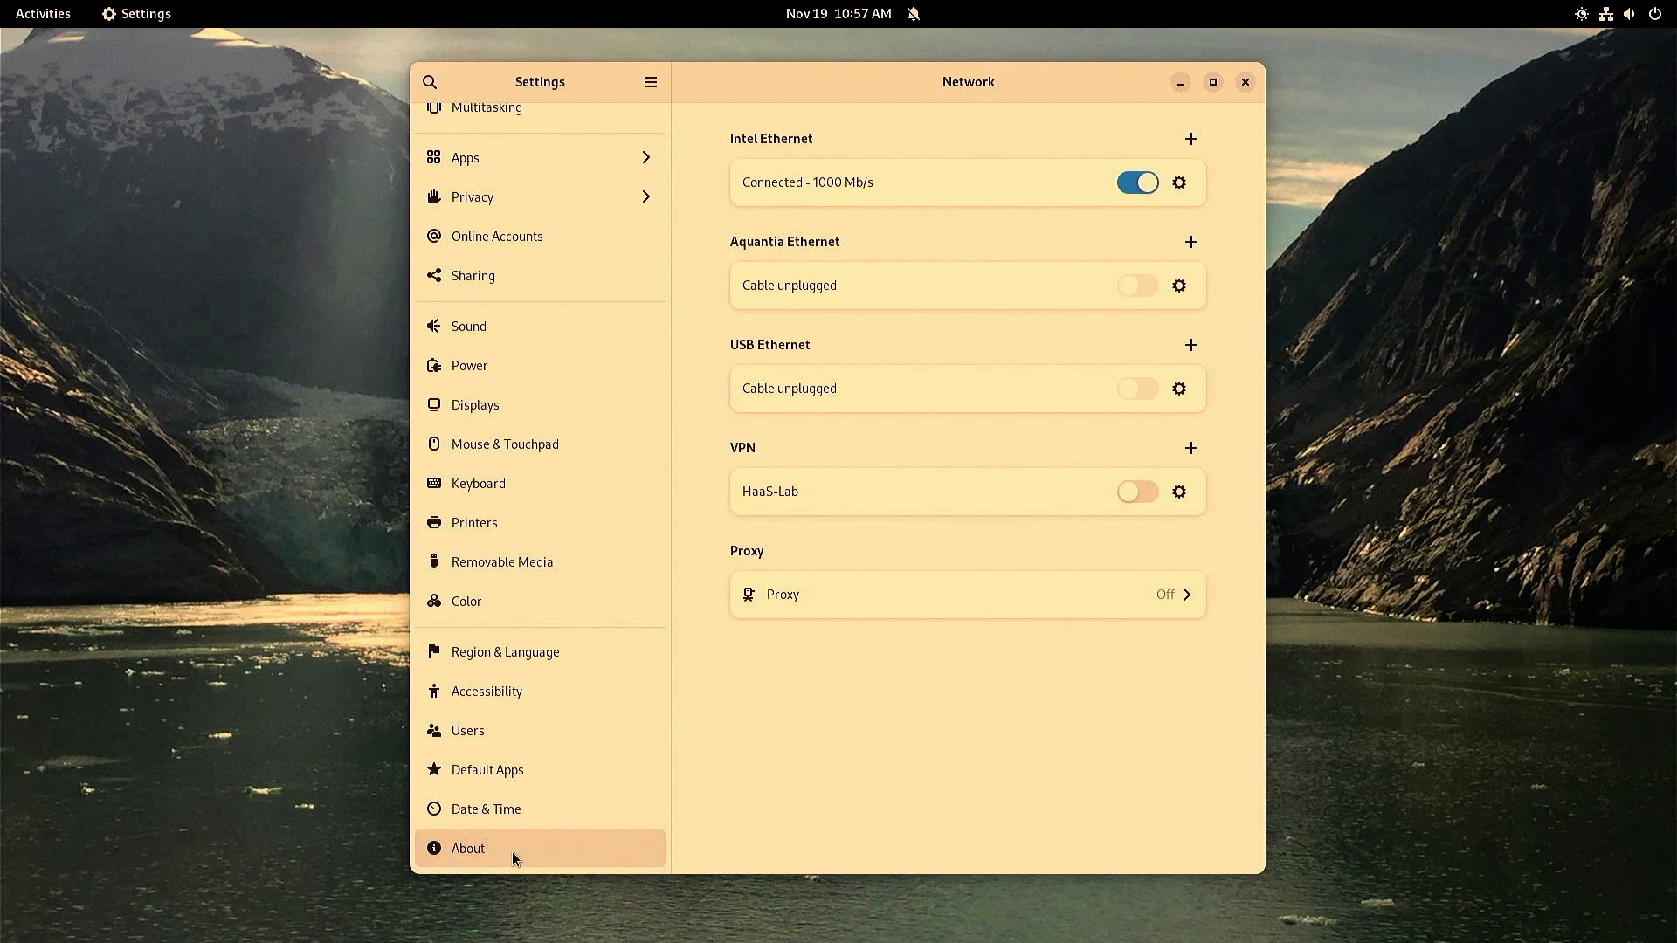
{"action": "left_click", "coordinate": [467, 848]}
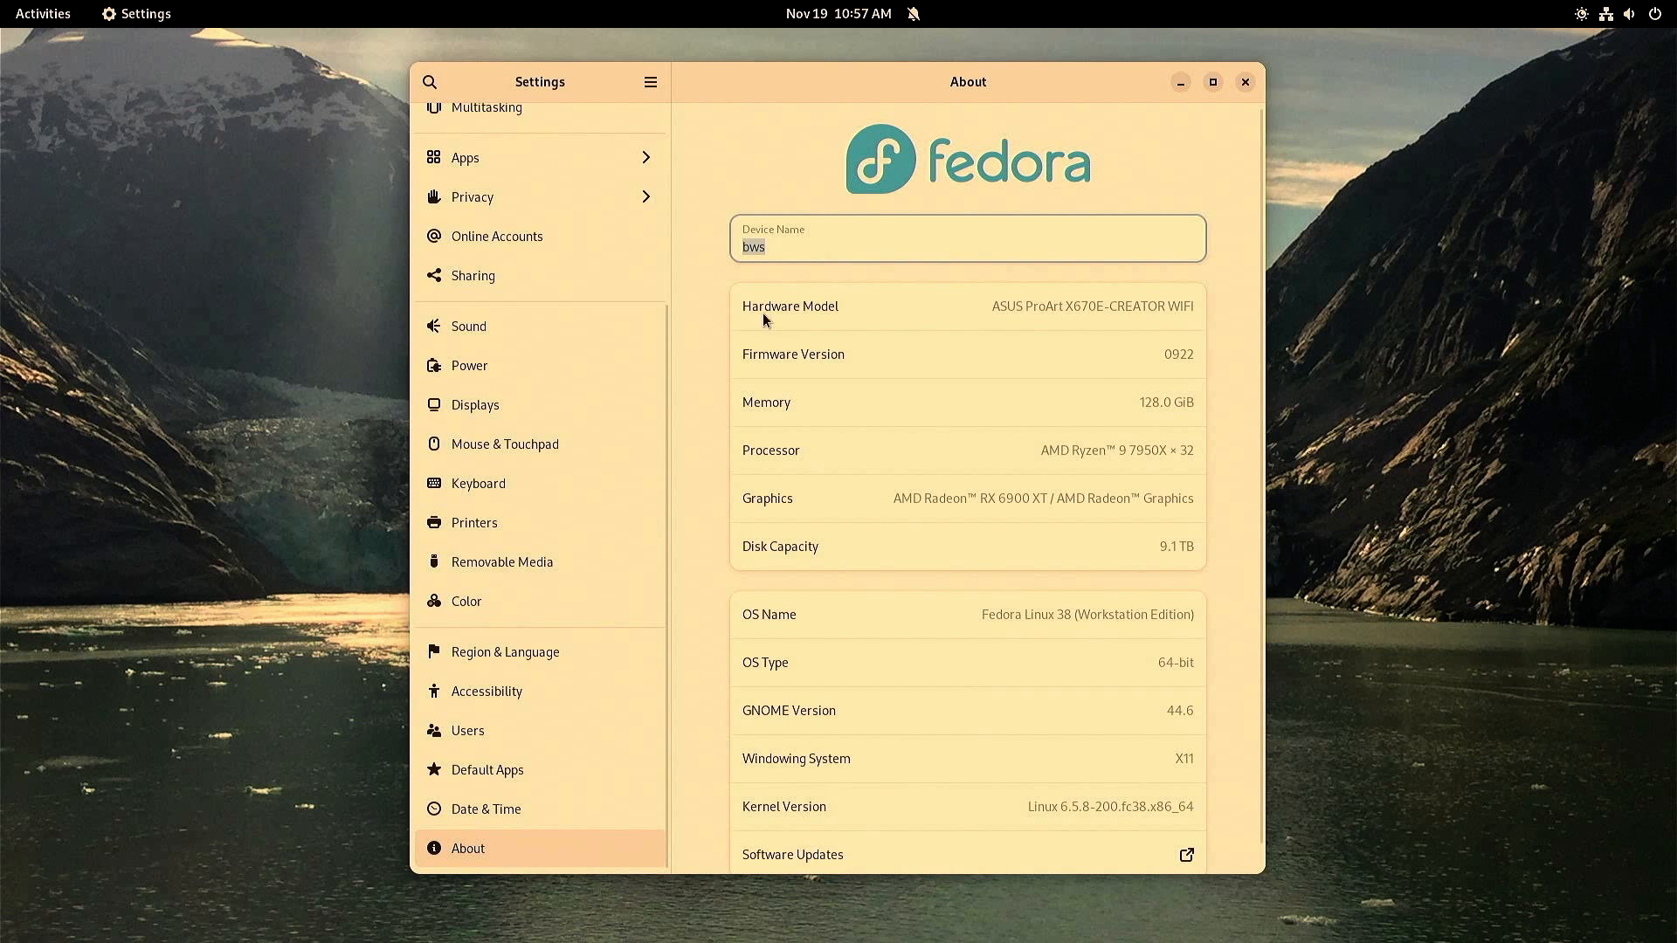
{"action": "mouse_move", "coordinate": [1095, 347]}
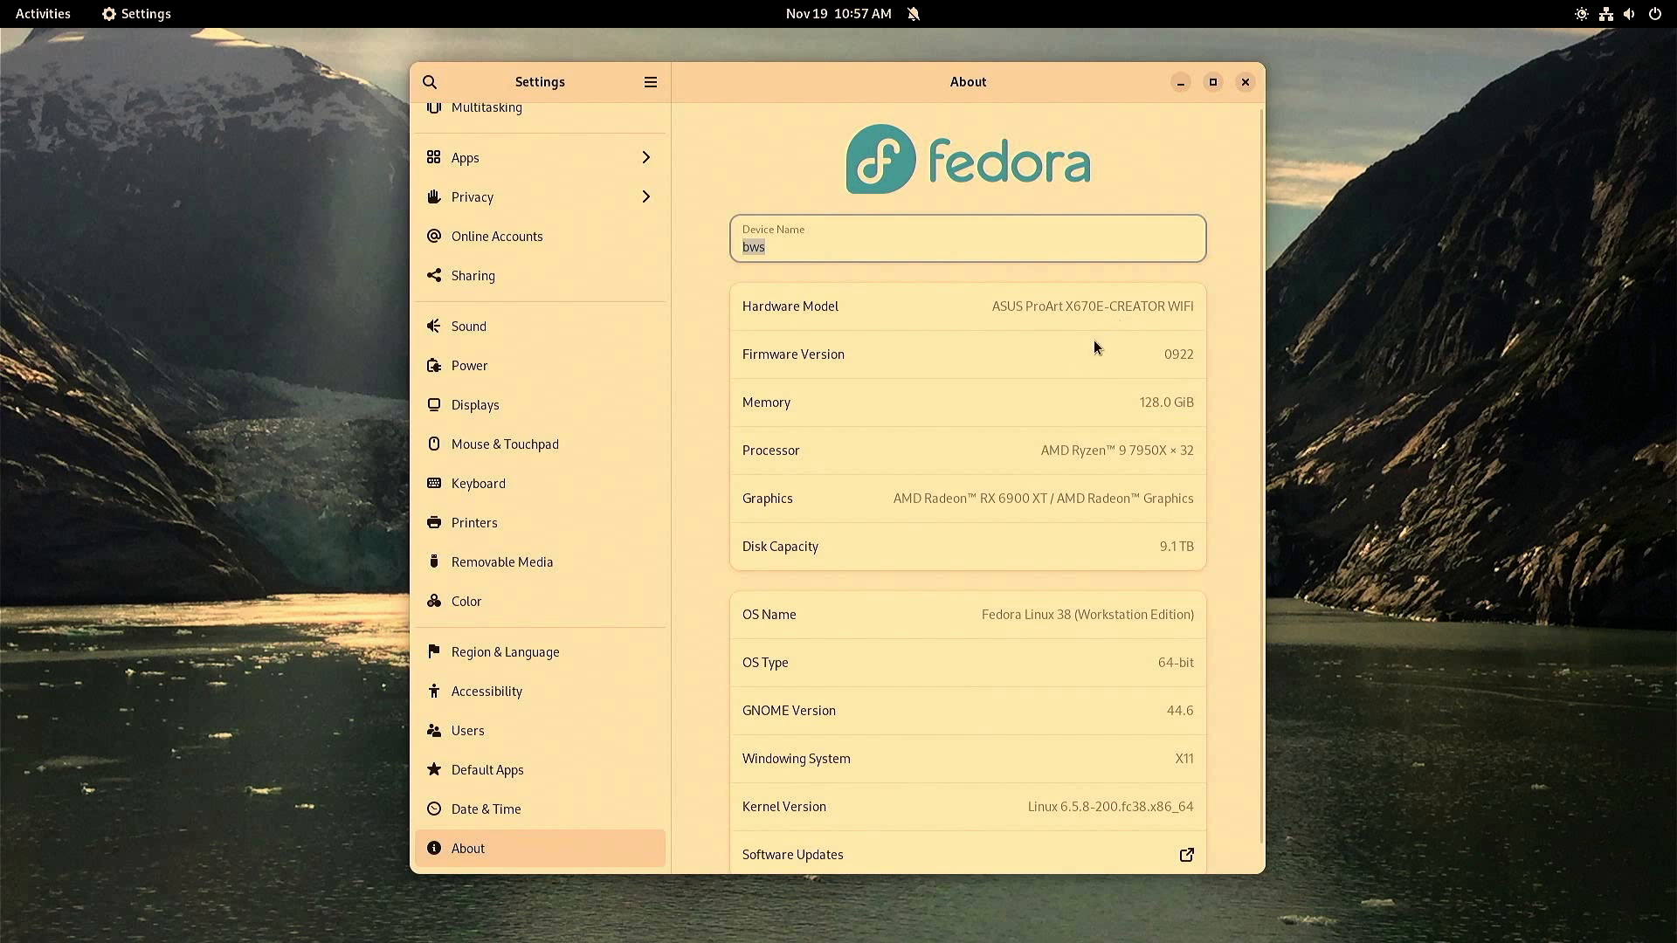
{"action": "mouse_move", "coordinate": [1131, 619]}
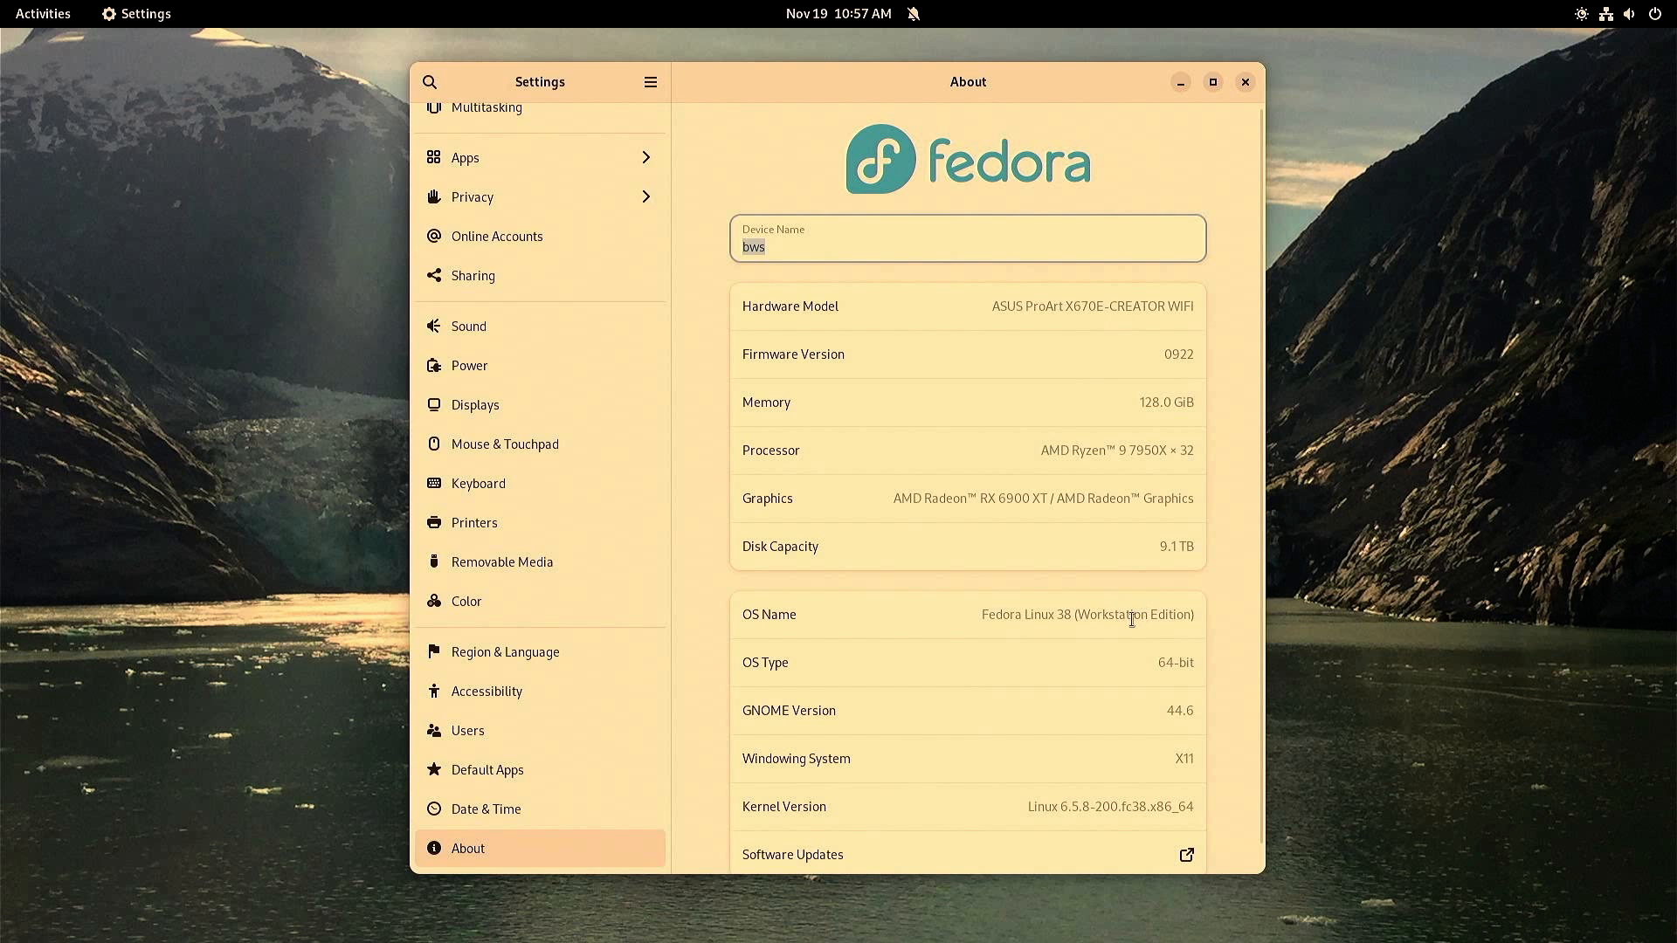
{"action": "scroll", "scroll_direction": "up", "scroll_amount": 3}
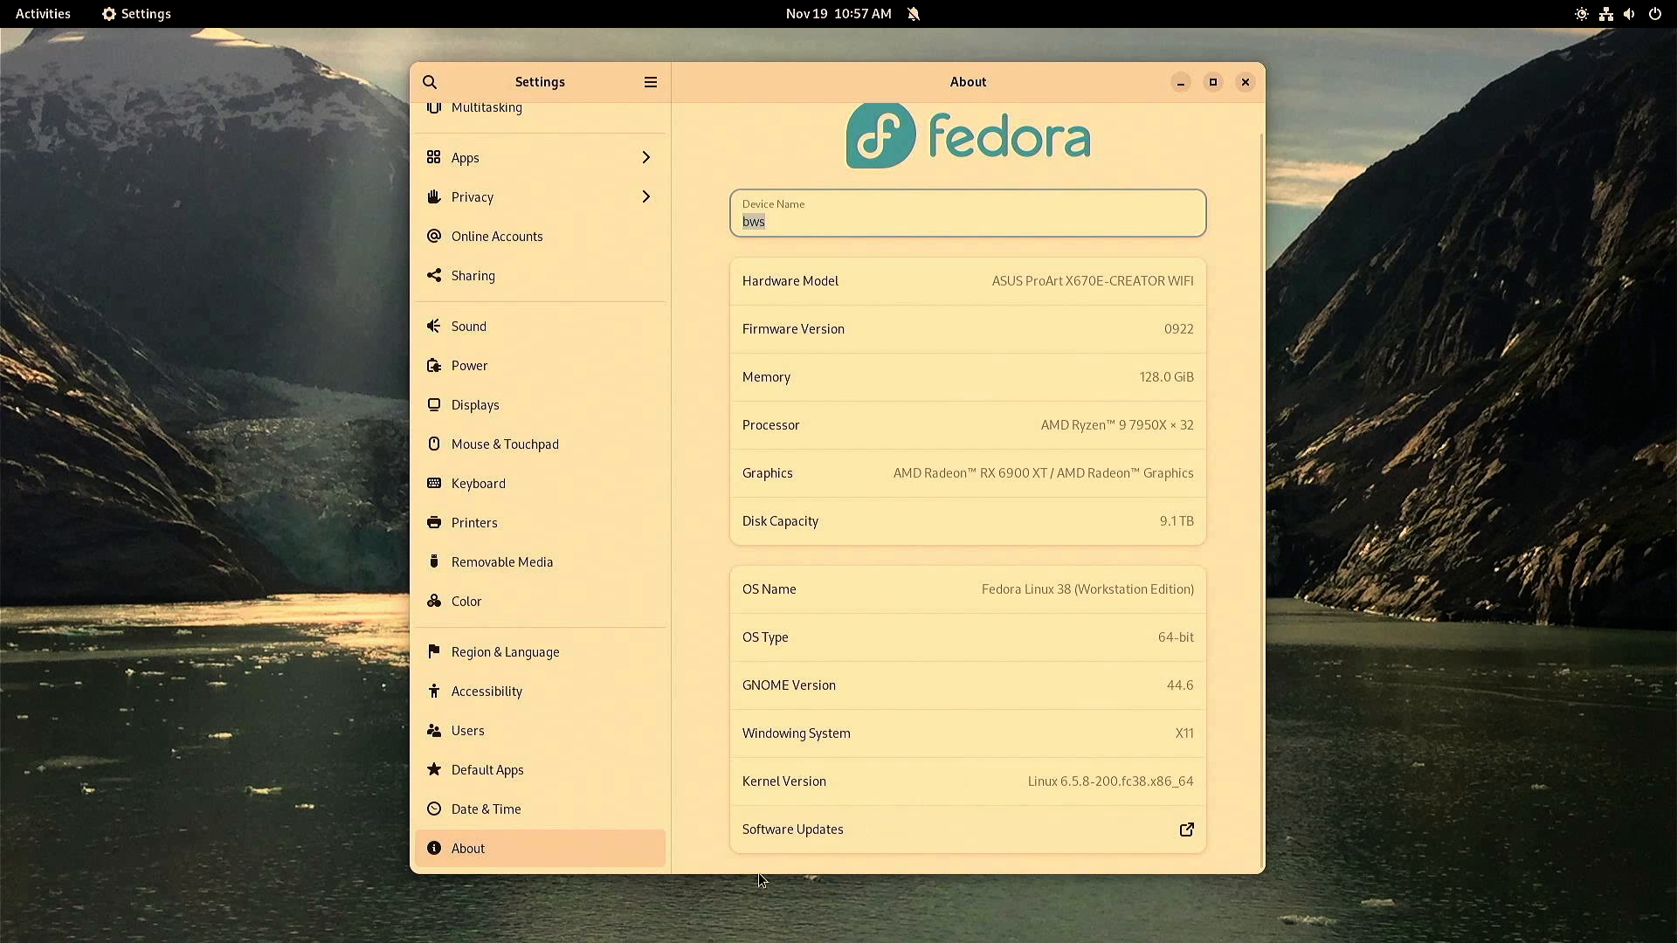
{"action": "left_click", "coordinate": [1185, 830]}
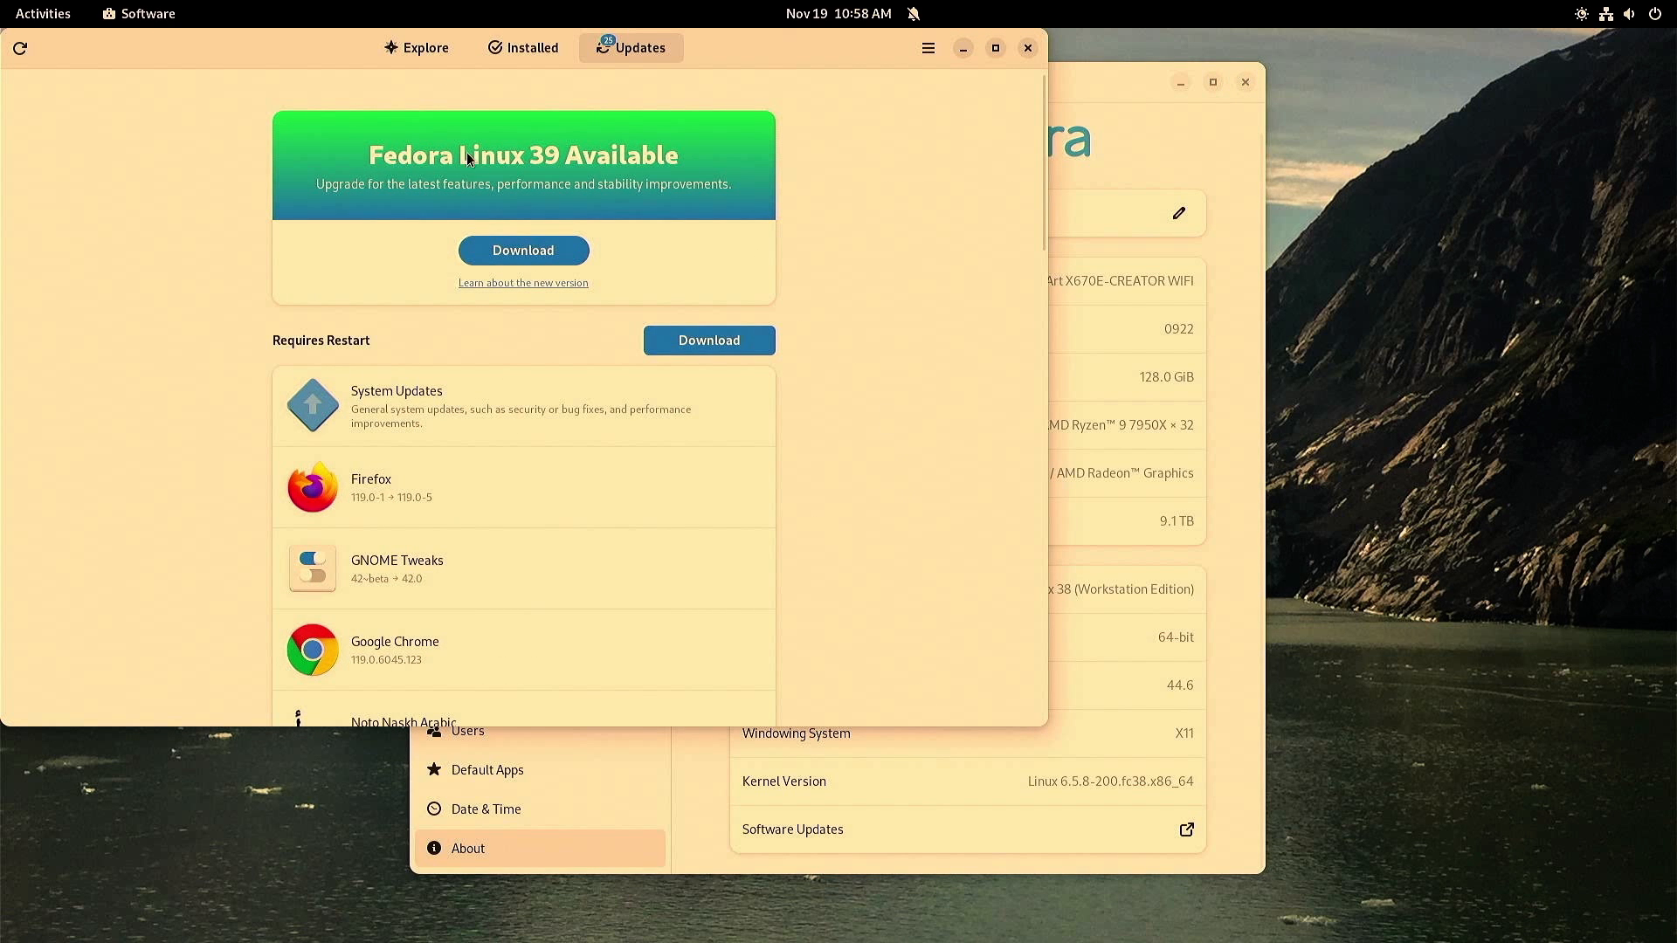
{"action": "mouse_move", "coordinate": [573, 348]}
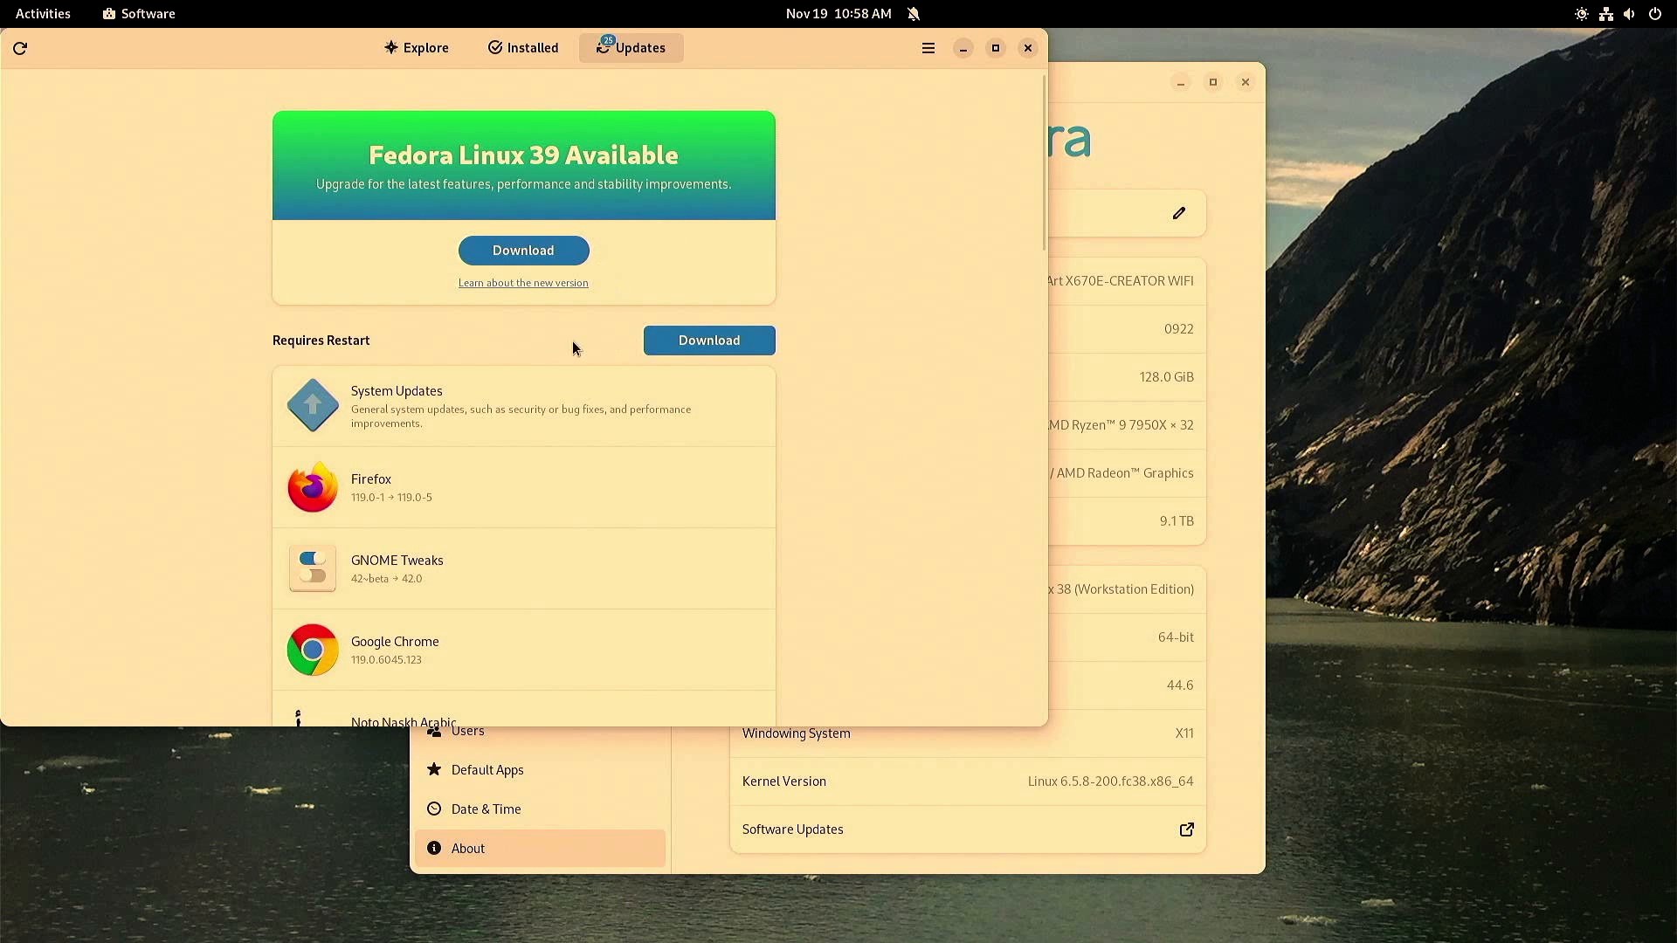
{"action": "mouse_move", "coordinate": [473, 363]}
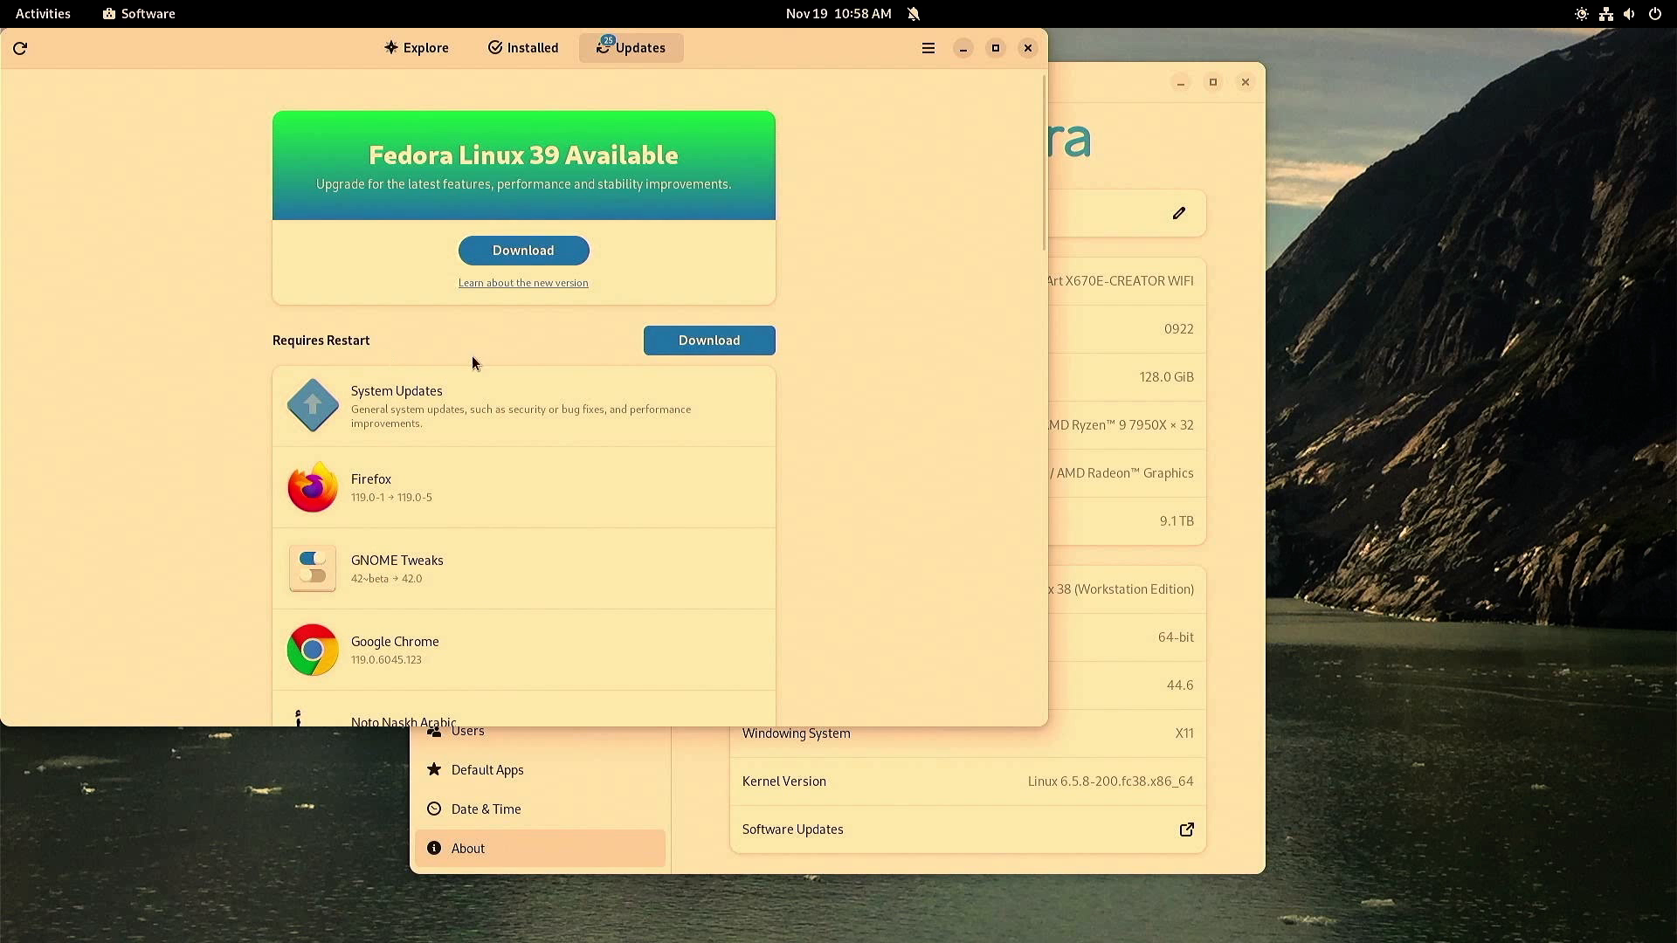
- Download the pending system and app updates, then restart to install them
{"action": "left_click", "coordinate": [708, 340]}
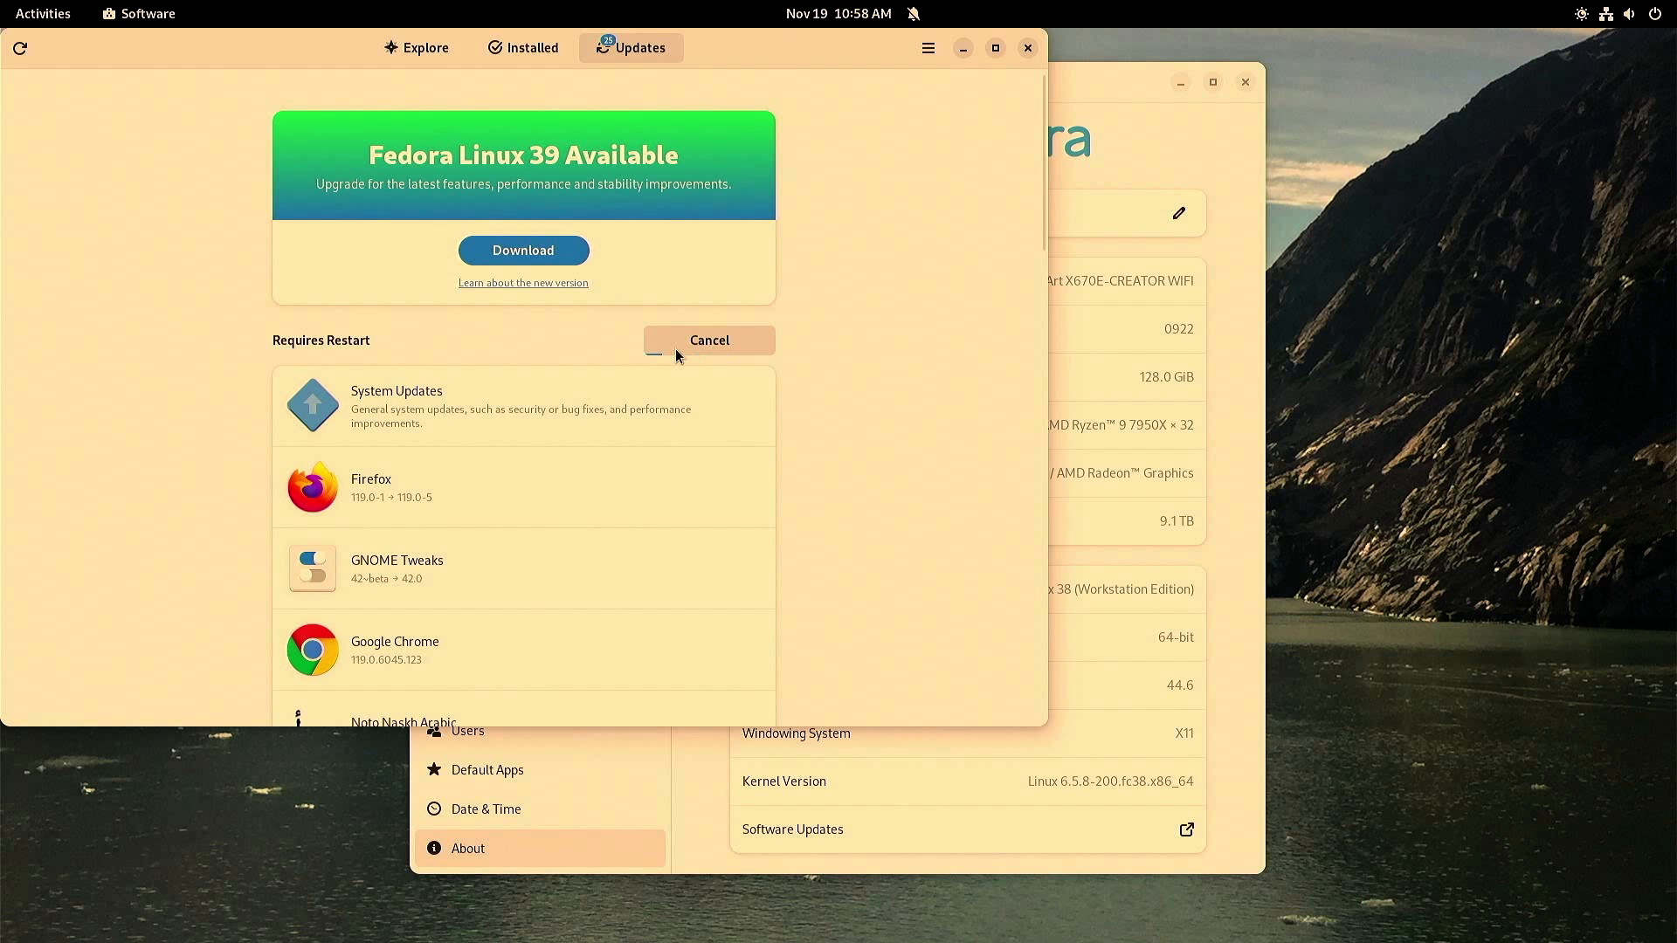
{"action": "scroll", "scroll_direction": "down", "scroll_amount": 3}
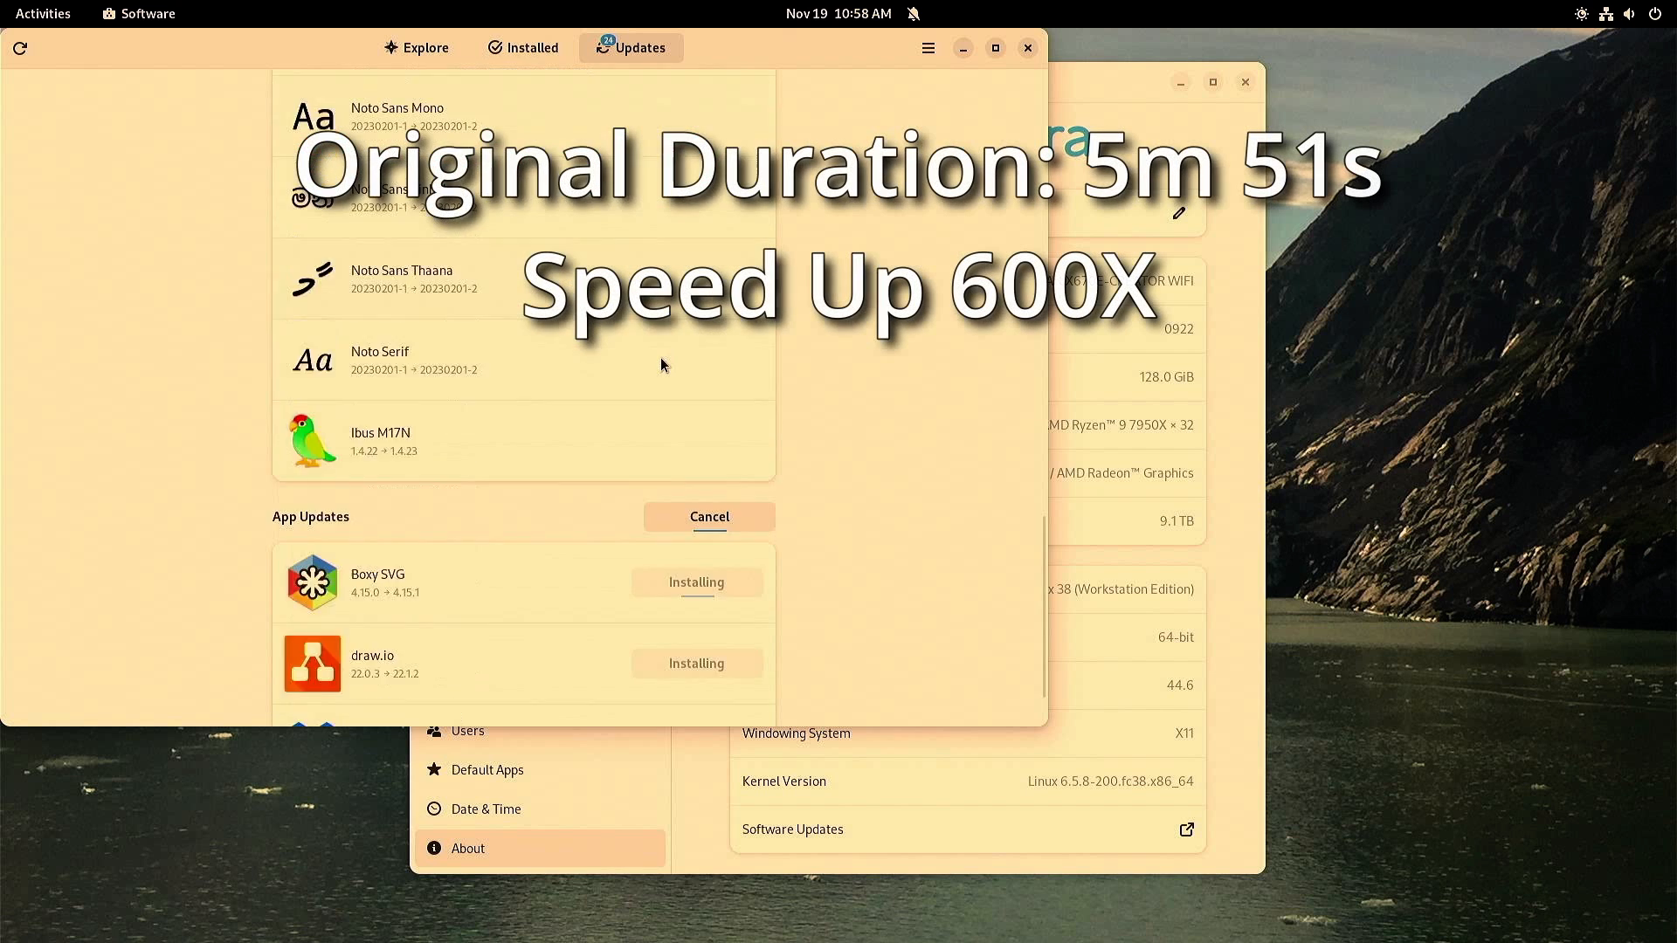
{"action": "scroll", "scroll_direction": "up", "scroll_amount": 3}
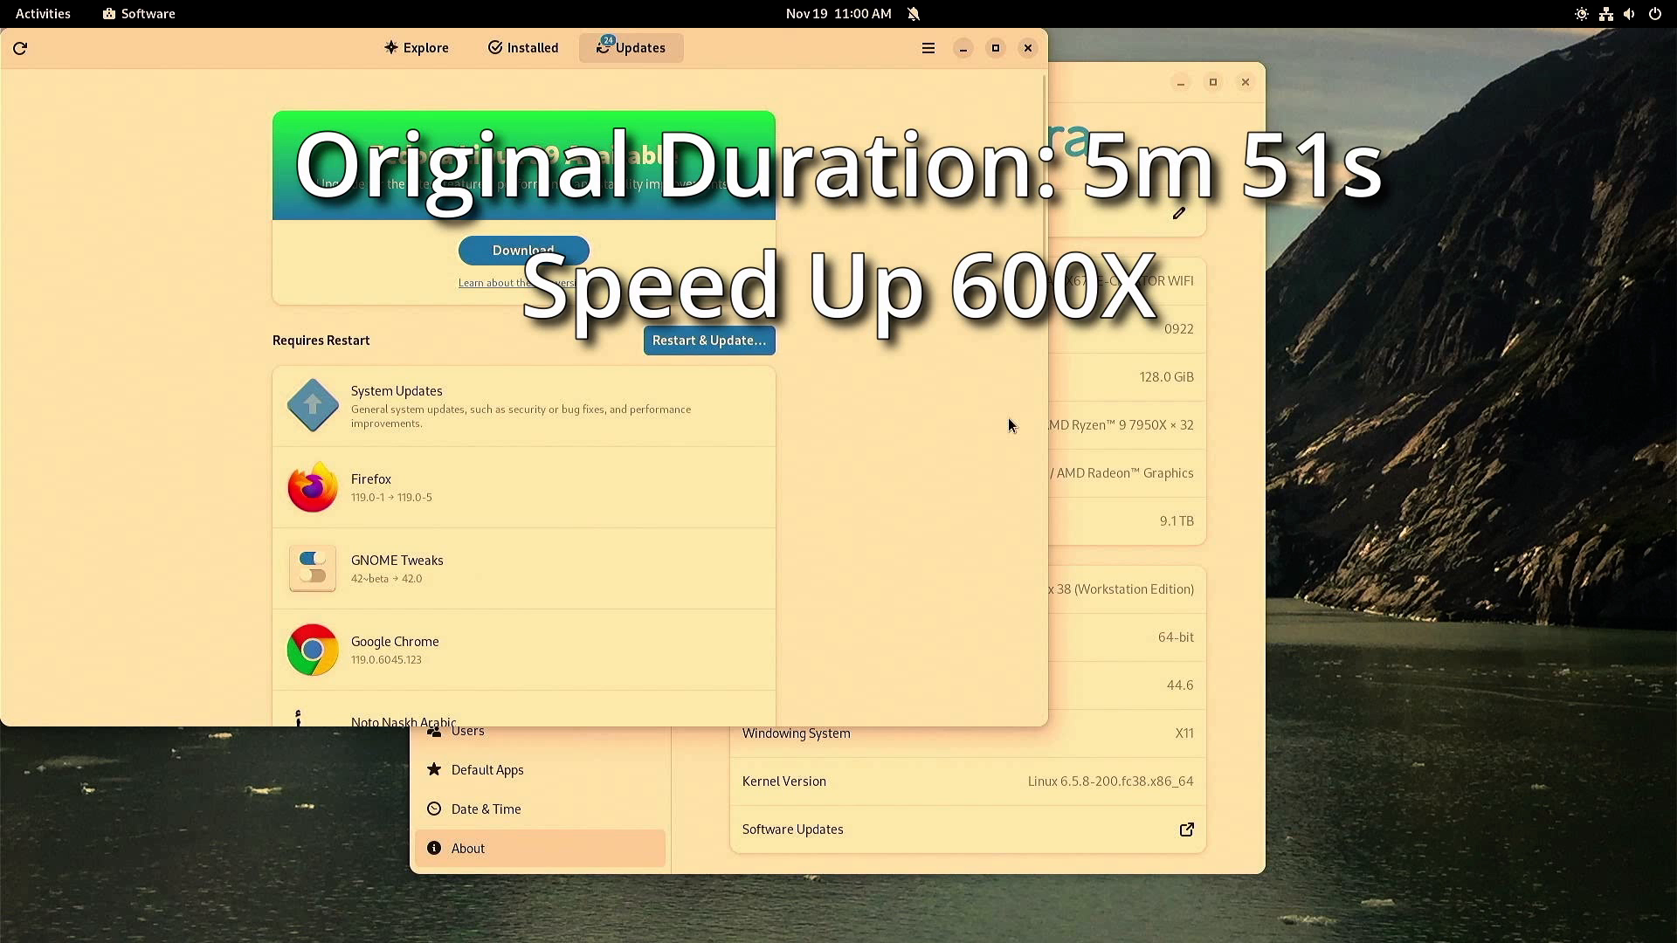
{"action": "left_click", "coordinate": [709, 340]}
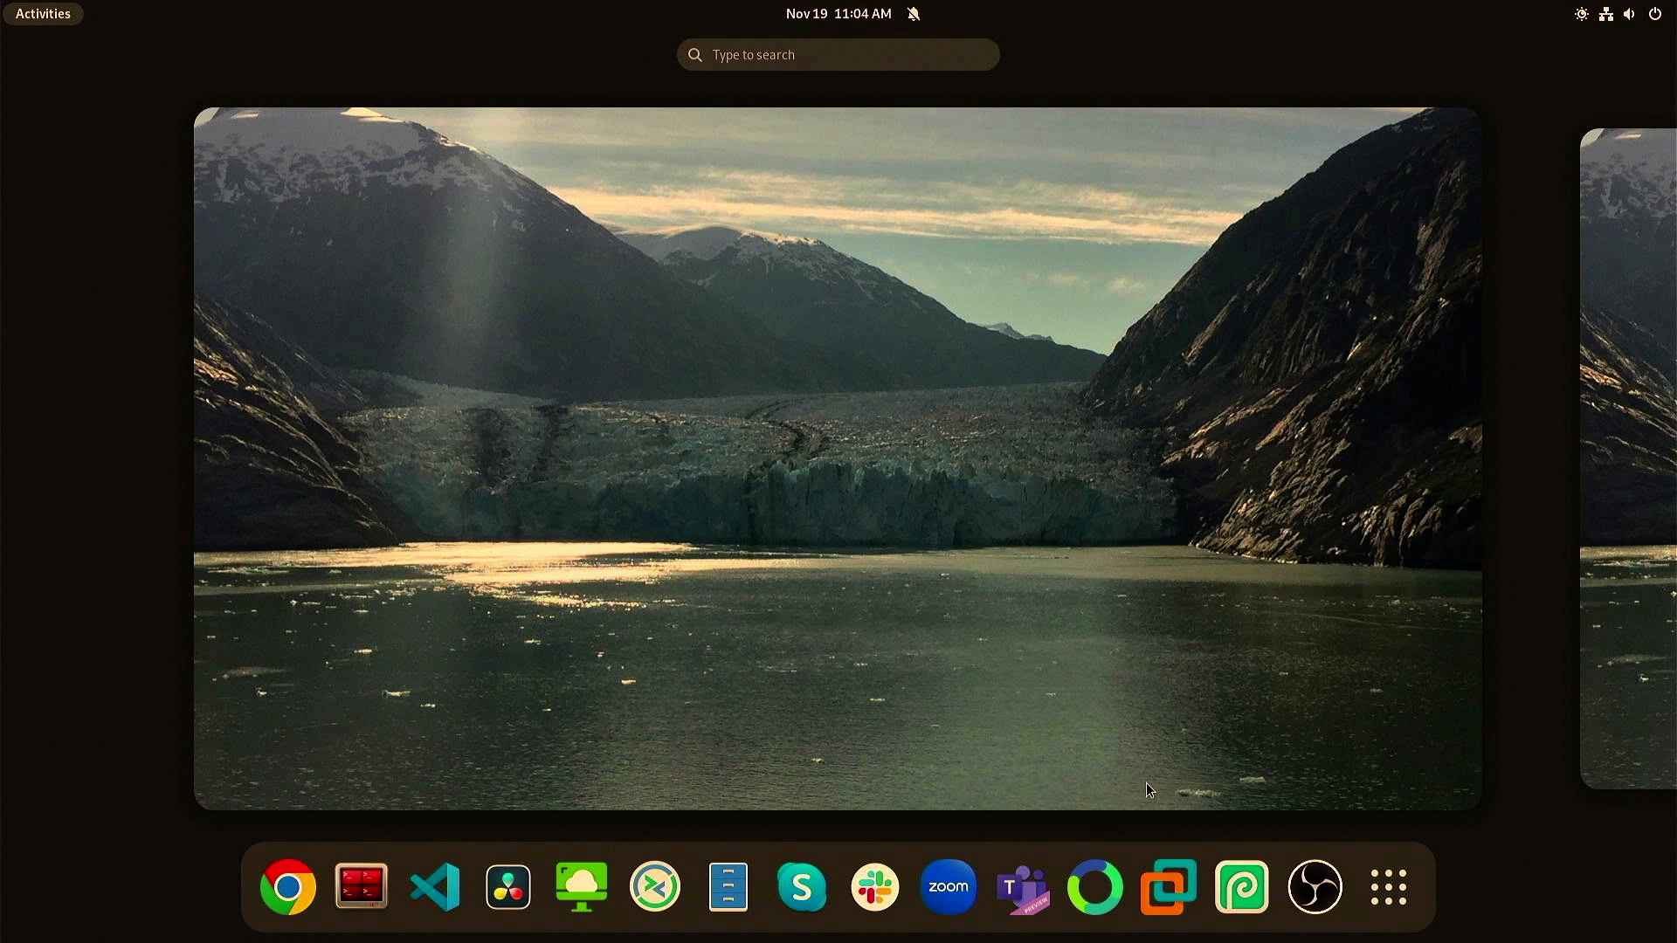
- Launch Software via an Activities search for 'soft' and download the Fedora Linux 39 upgrade
{"action": "left_click", "coordinate": [1387, 886]}
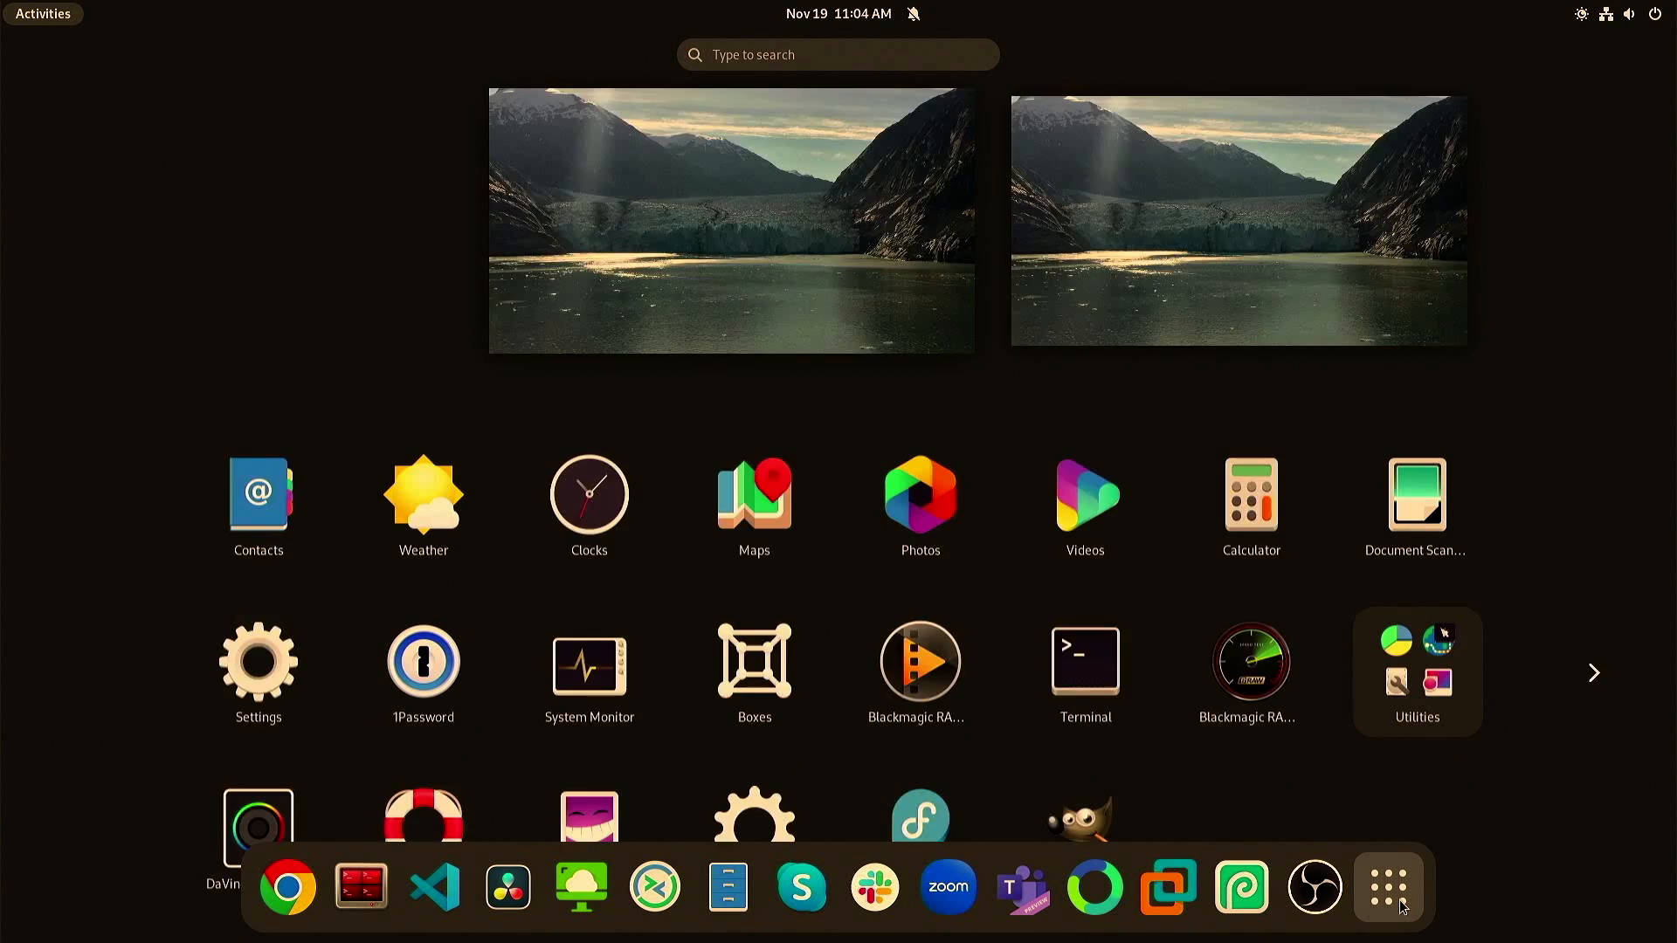
{"action": "type", "text": "soft"}
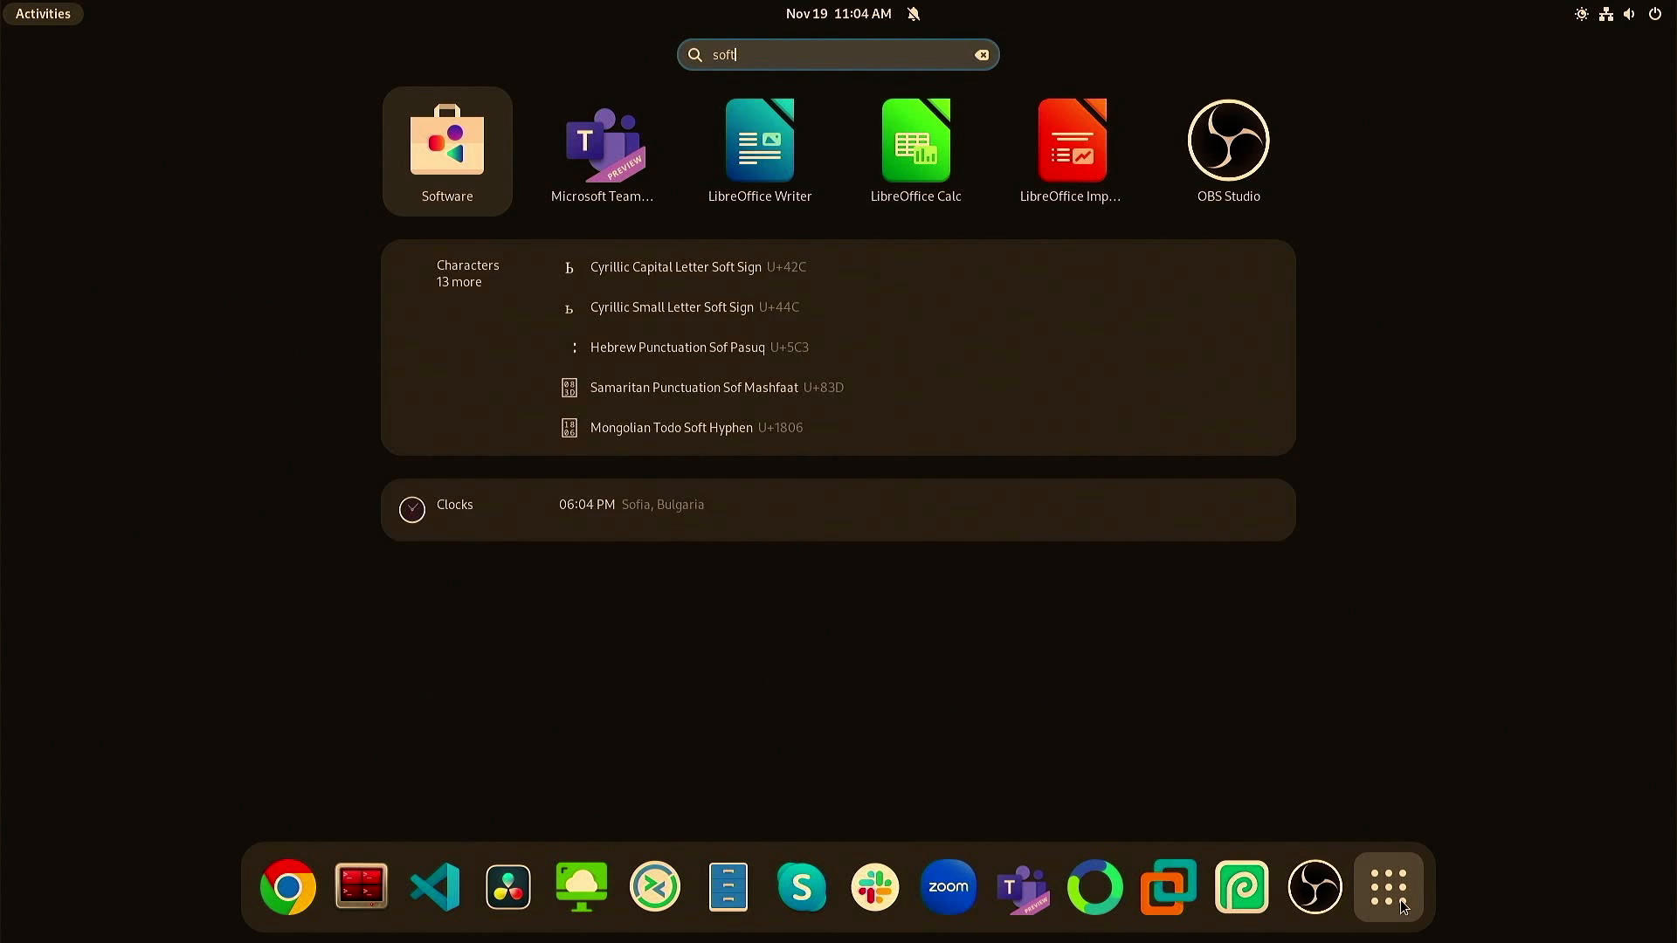
{"action": "left_click", "coordinate": [446, 146]}
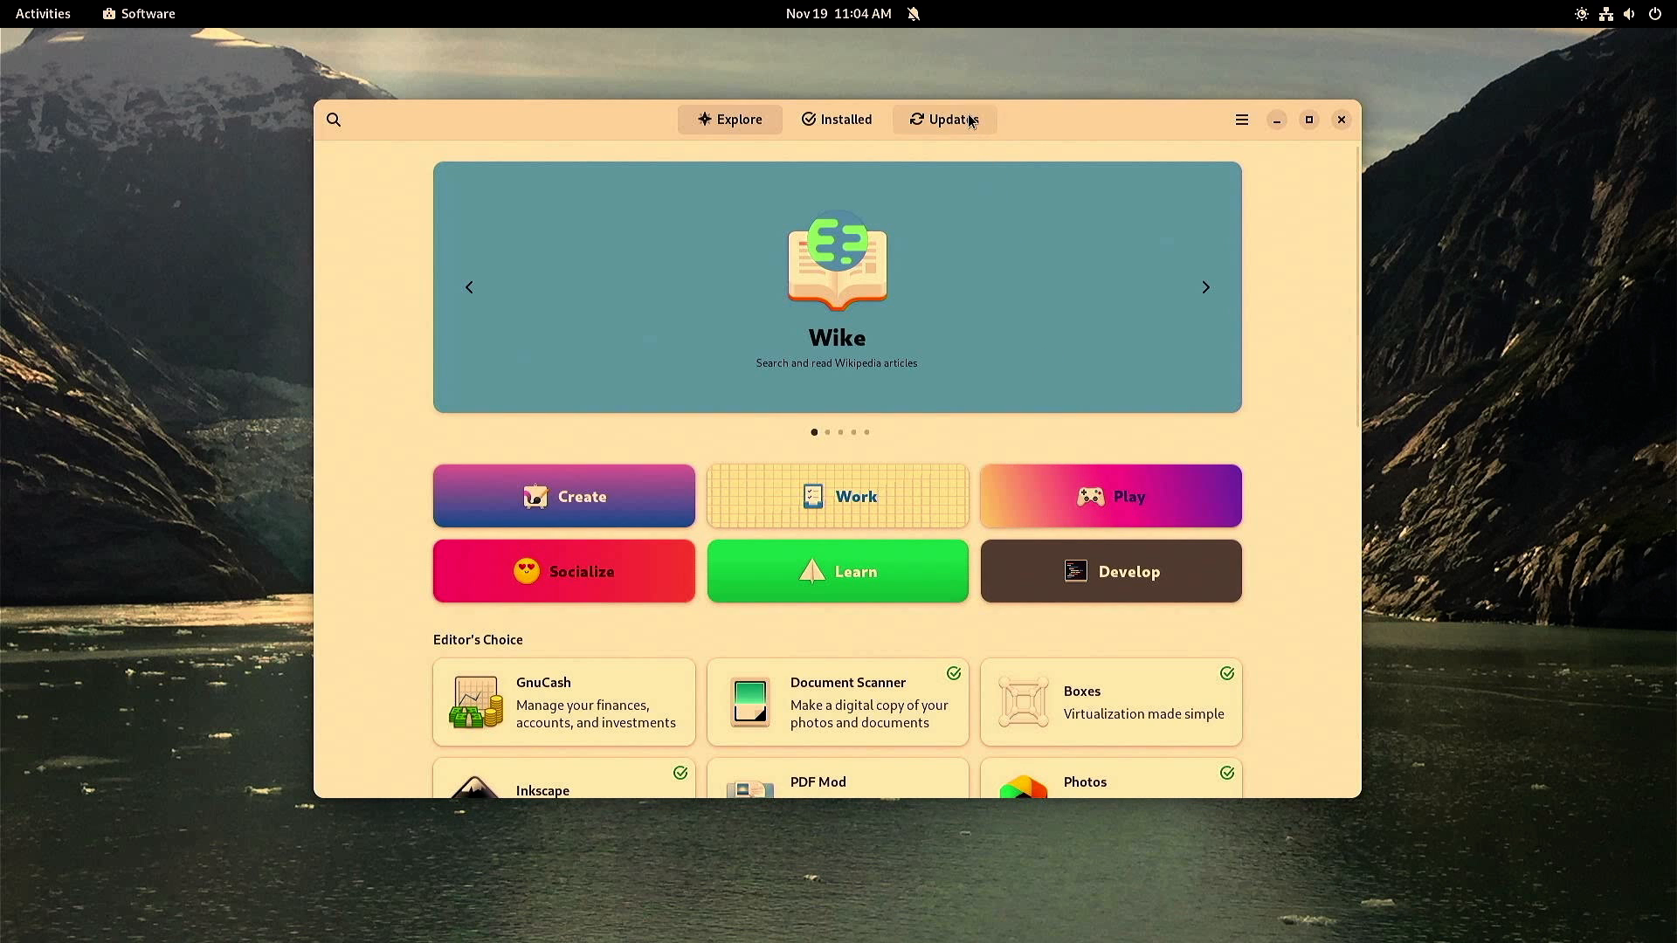
{"action": "left_click", "coordinate": [943, 119]}
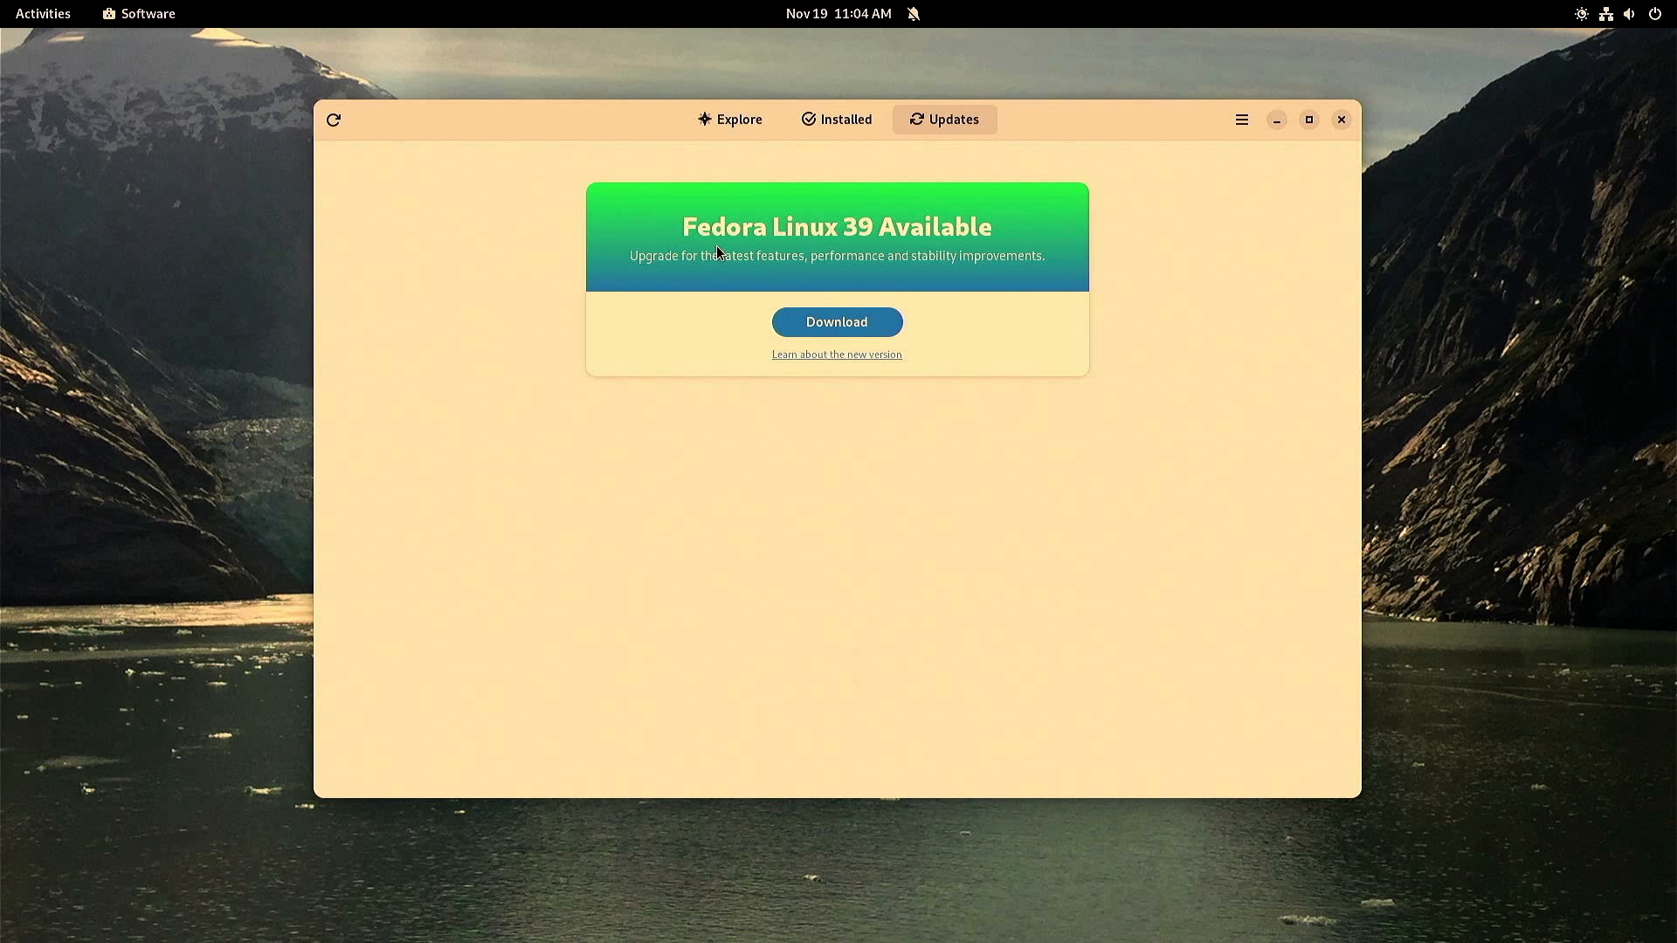
{"action": "left_click", "coordinate": [837, 321]}
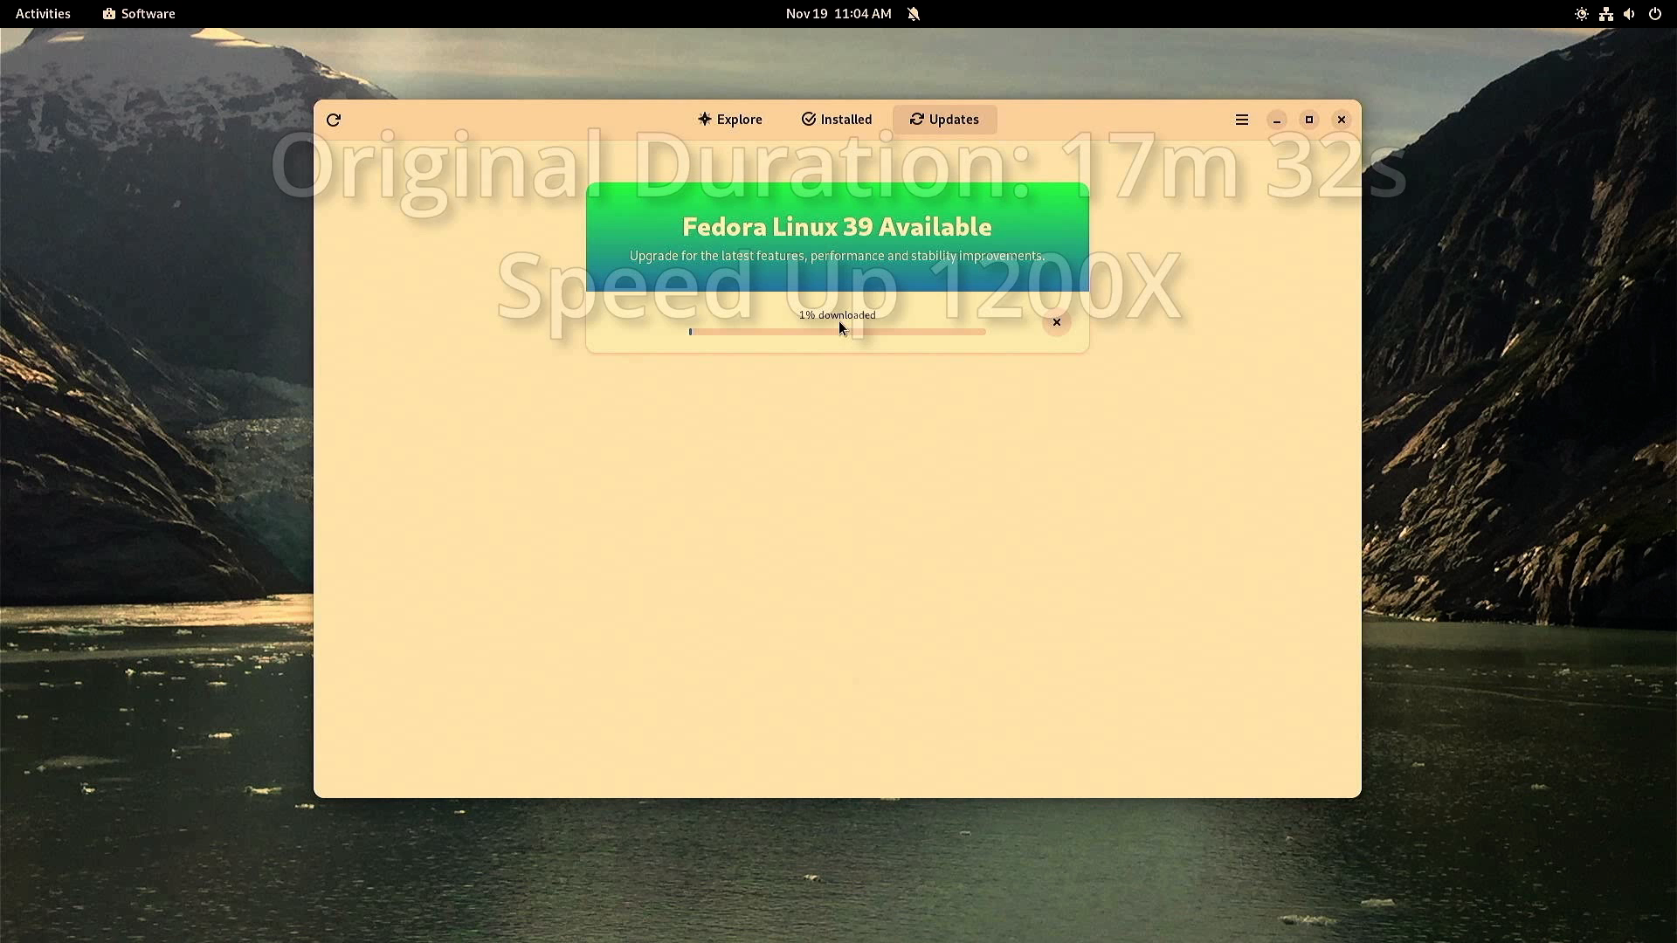
{"action": "mouse_move", "coordinate": [1513, 911]}
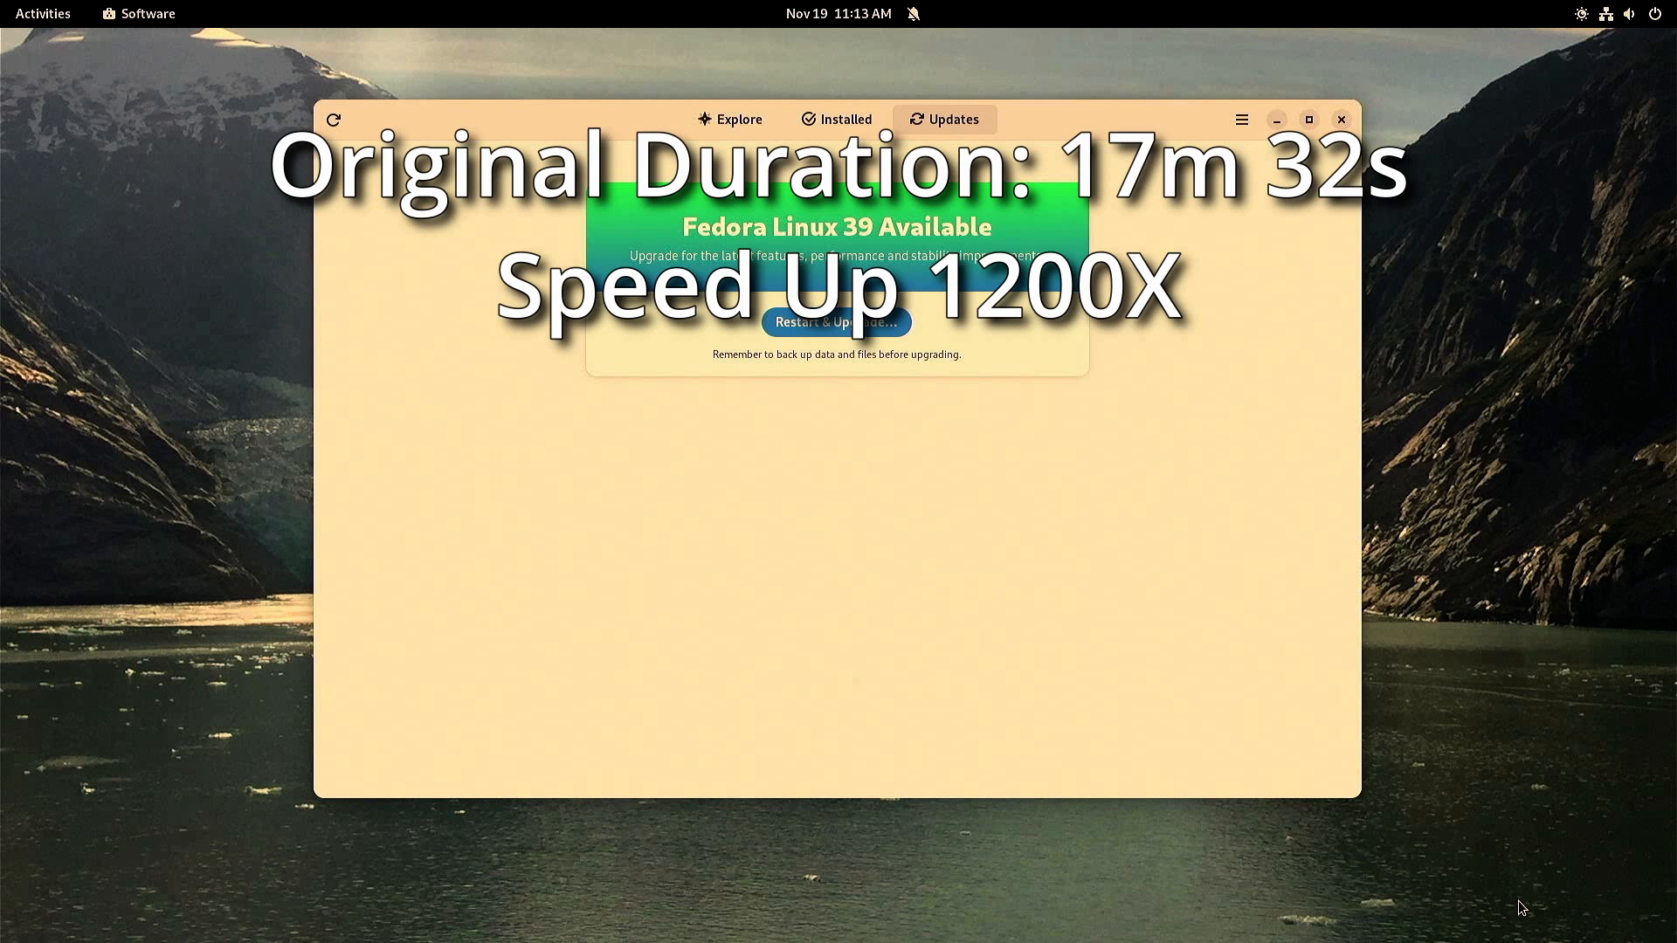
- Start Restart & Upgrade and confirm Restart & Install for Fedora Linux 39
{"action": "left_click", "coordinate": [835, 322]}
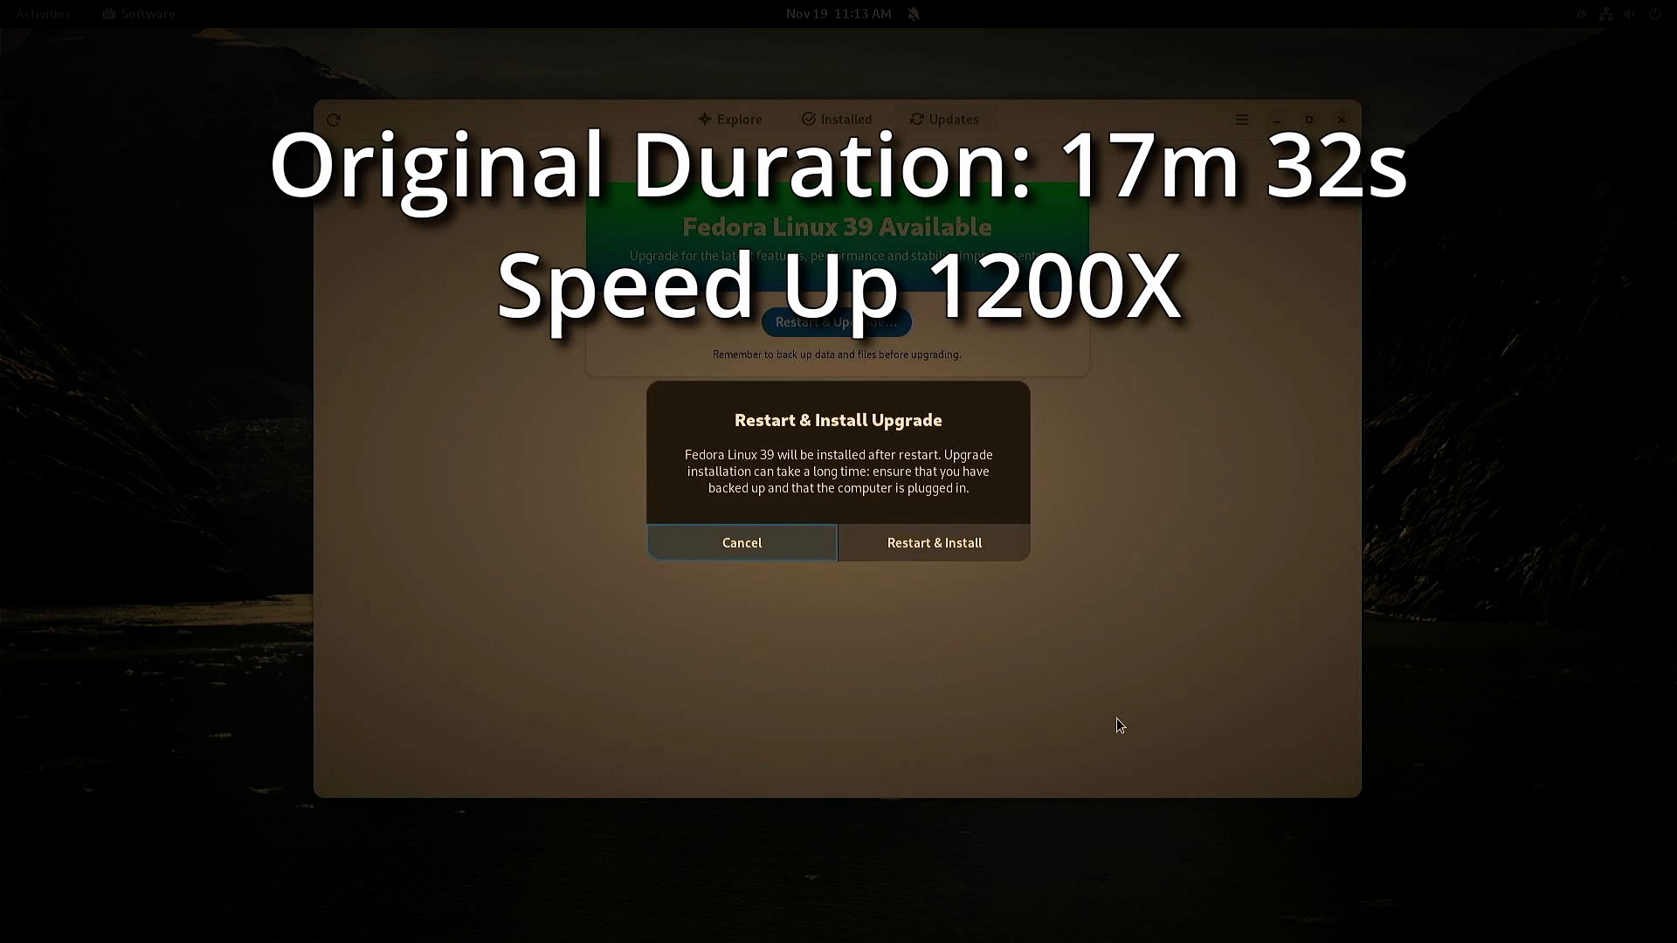
{"action": "left_click", "coordinate": [932, 543]}
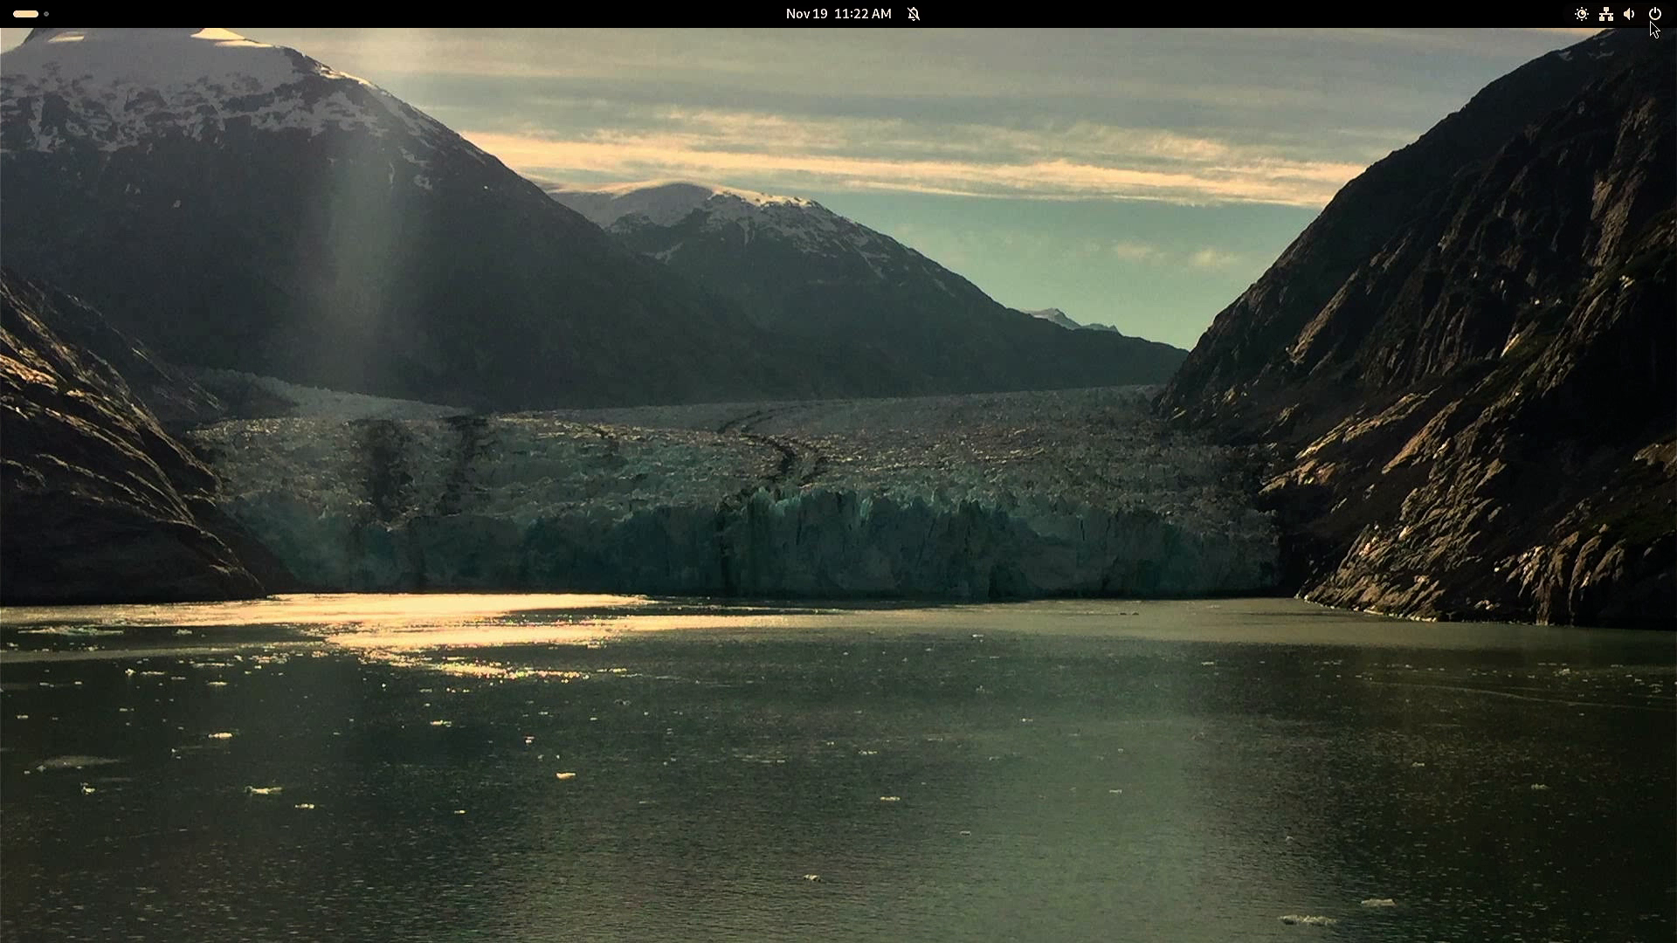
- Open Settings' system details showing Fedora Linux 39 Workstation with GNOME 45.1, then close them
{"action": "left_click", "coordinate": [1629, 13]}
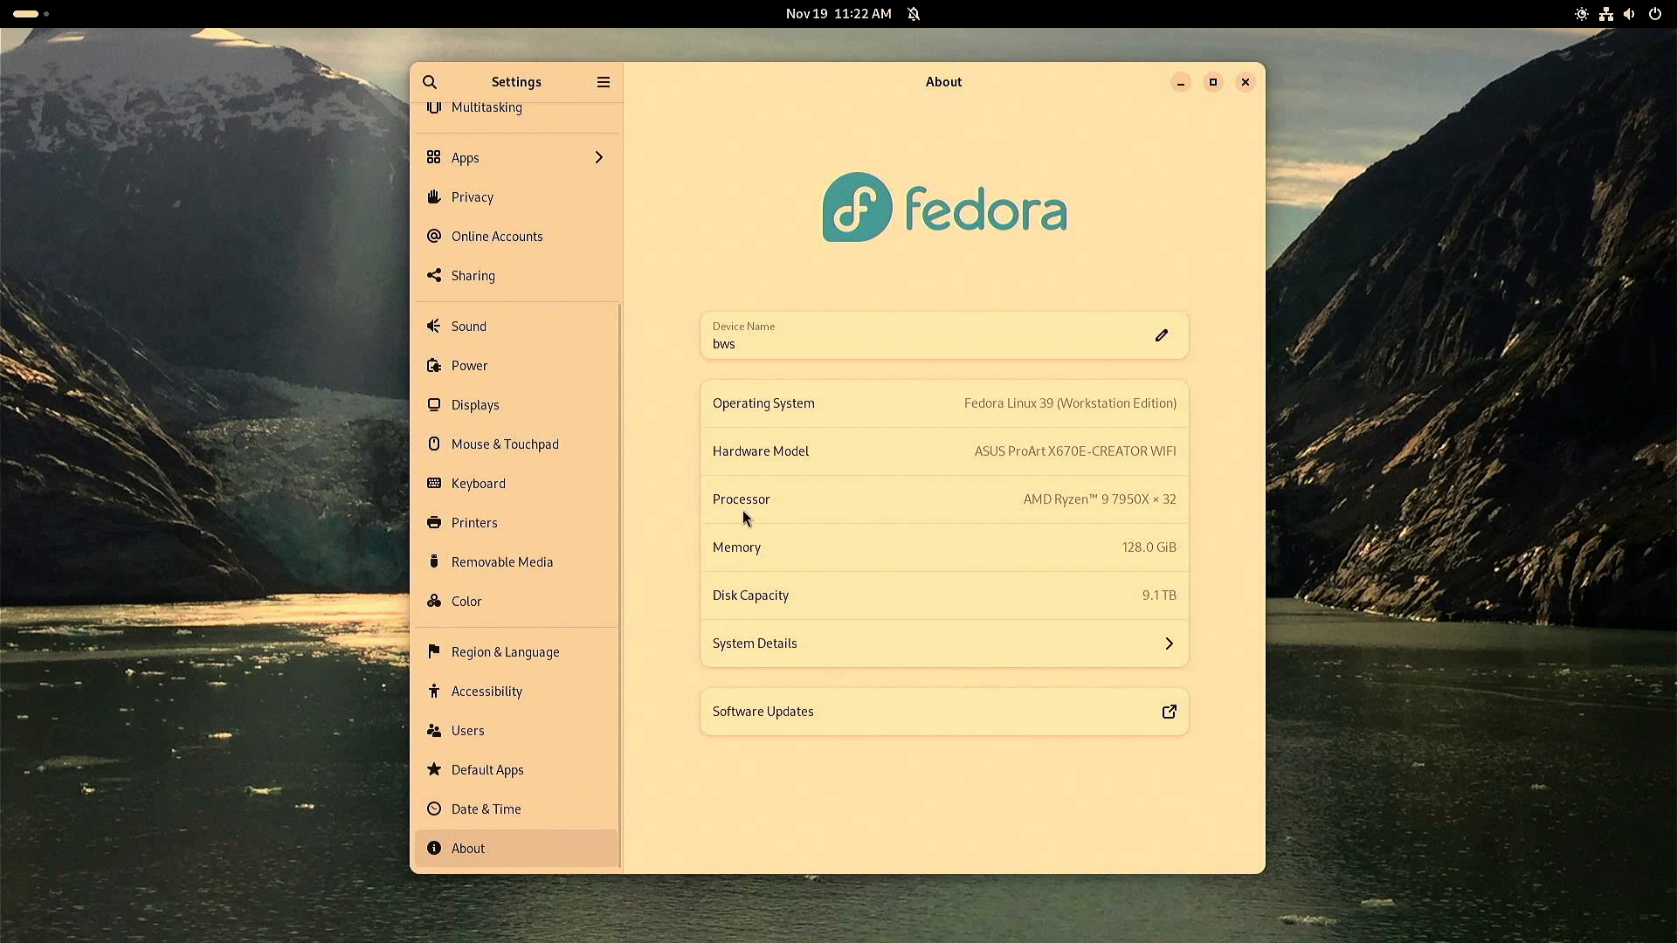
{"action": "mouse_move", "coordinate": [996, 399]}
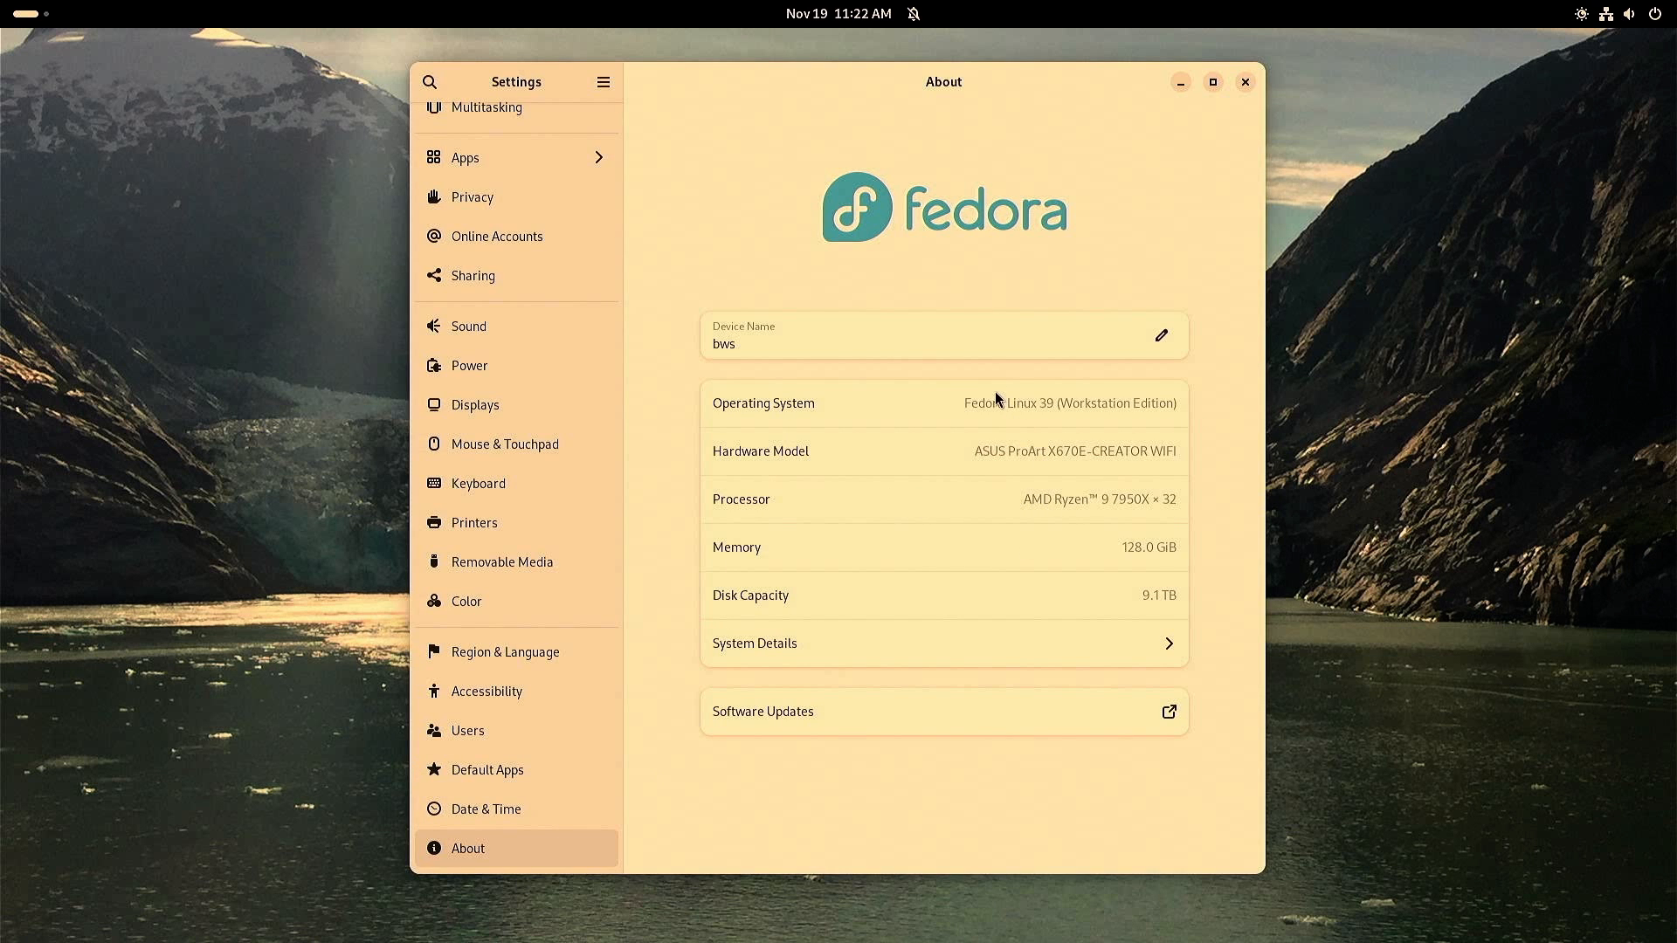
{"action": "mouse_move", "coordinate": [1110, 417]}
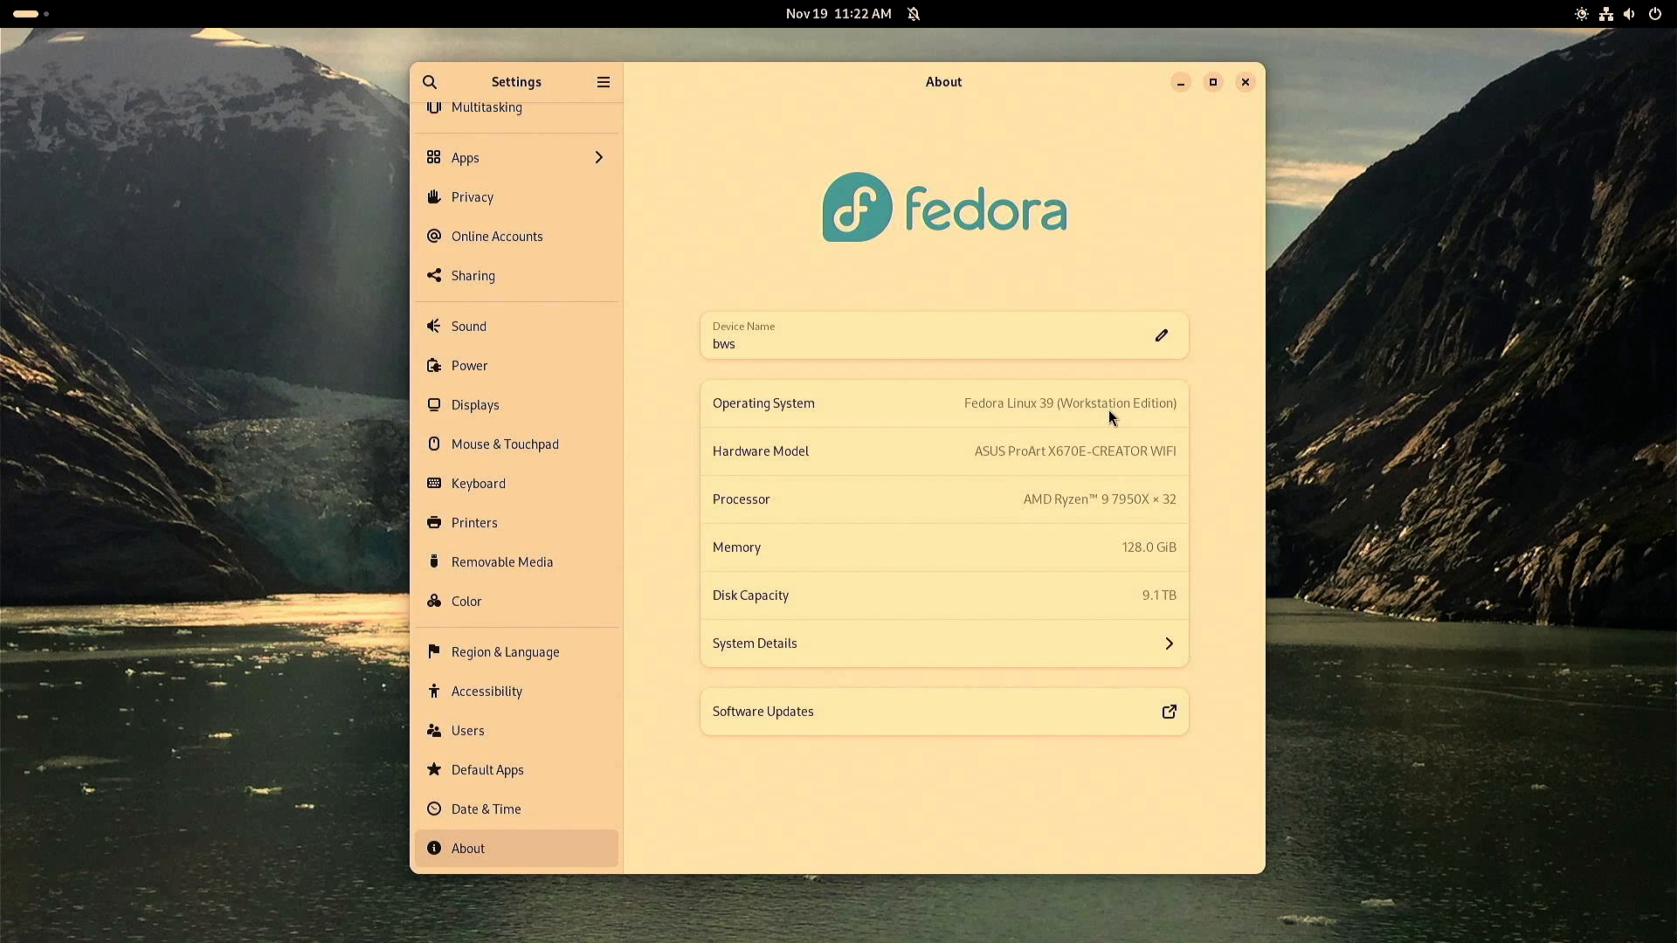
{"action": "mouse_move", "coordinate": [1176, 649]}
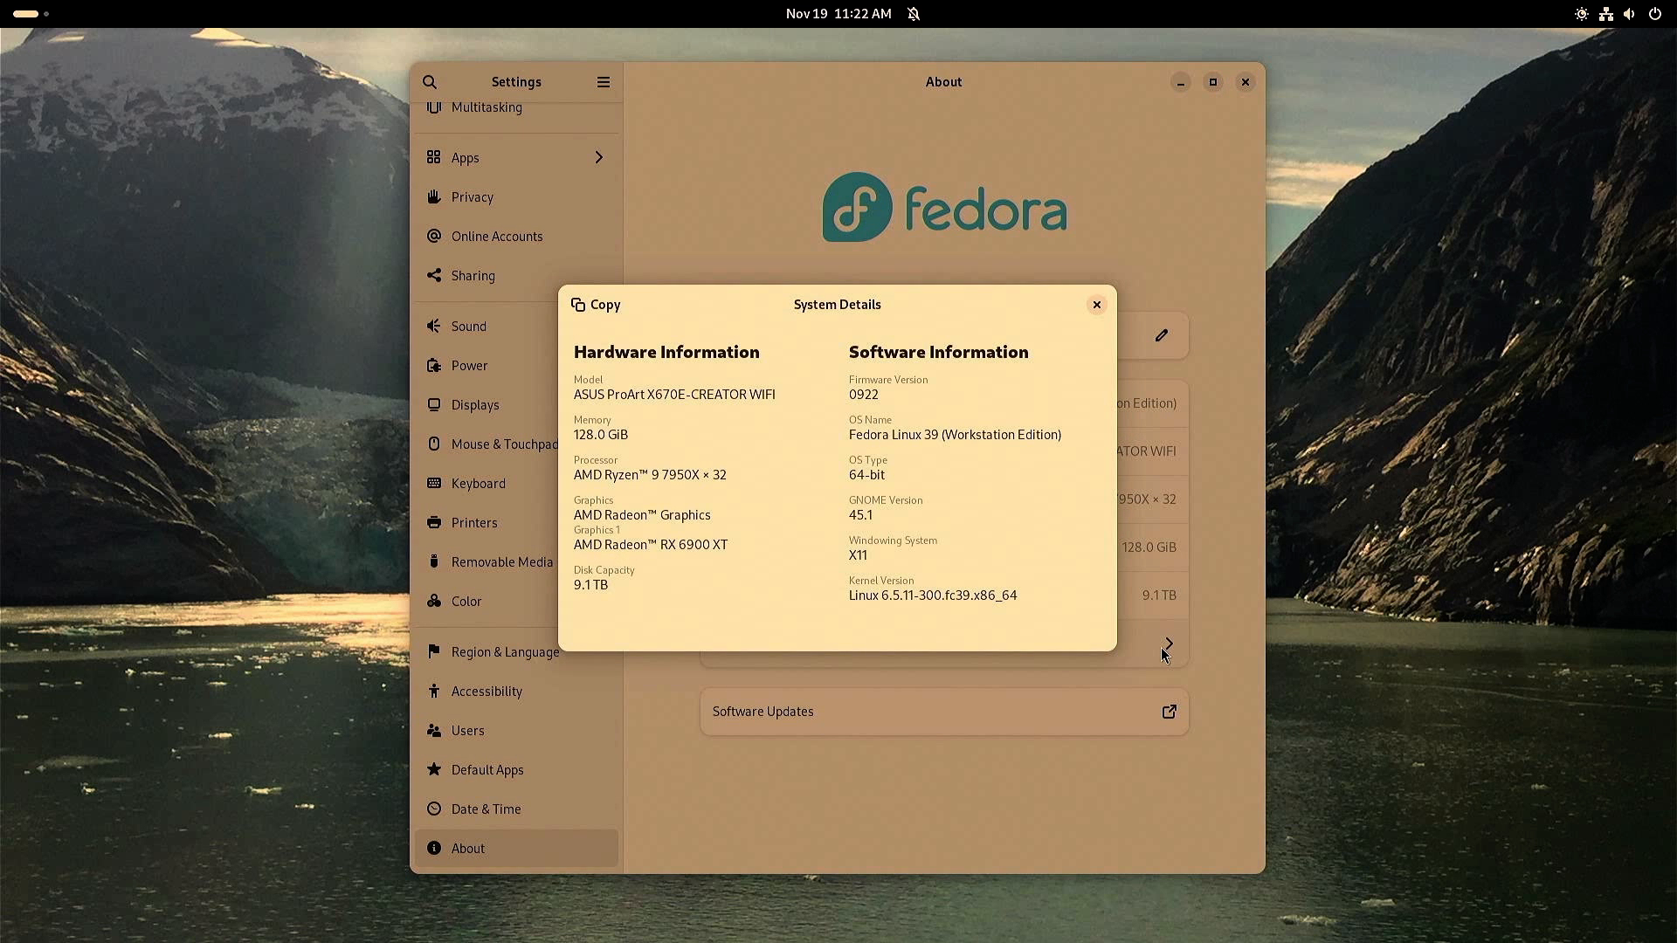
{"action": "mouse_move", "coordinate": [660, 371]}
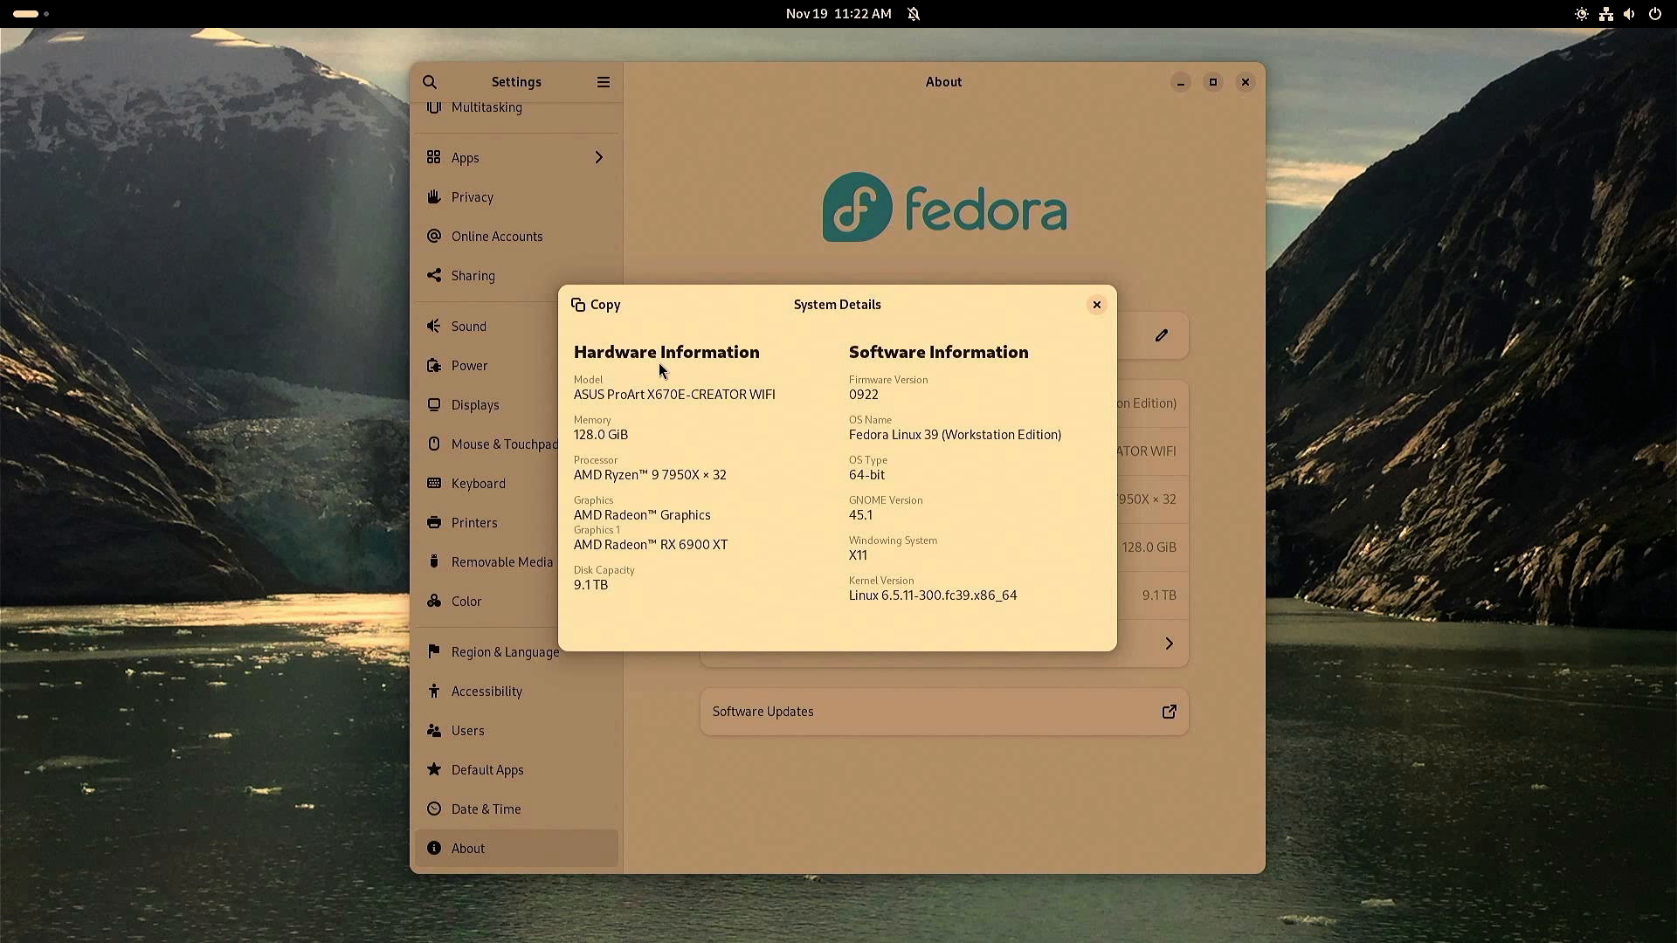
{"action": "mouse_move", "coordinate": [642, 500]}
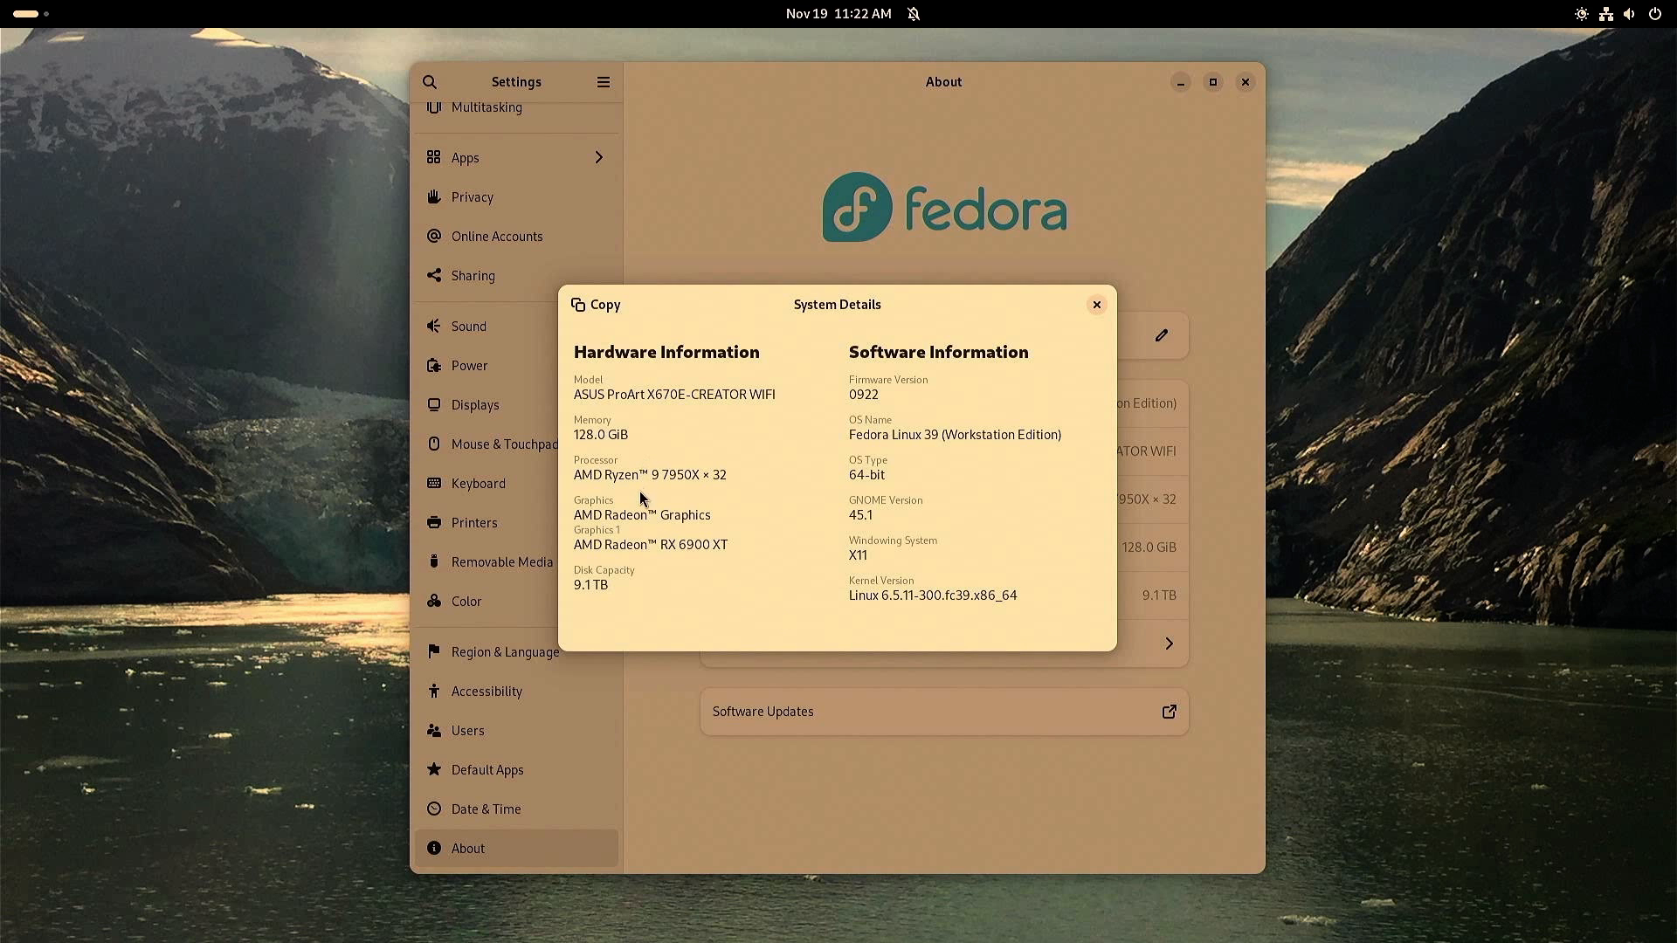
{"action": "mouse_move", "coordinate": [643, 581]}
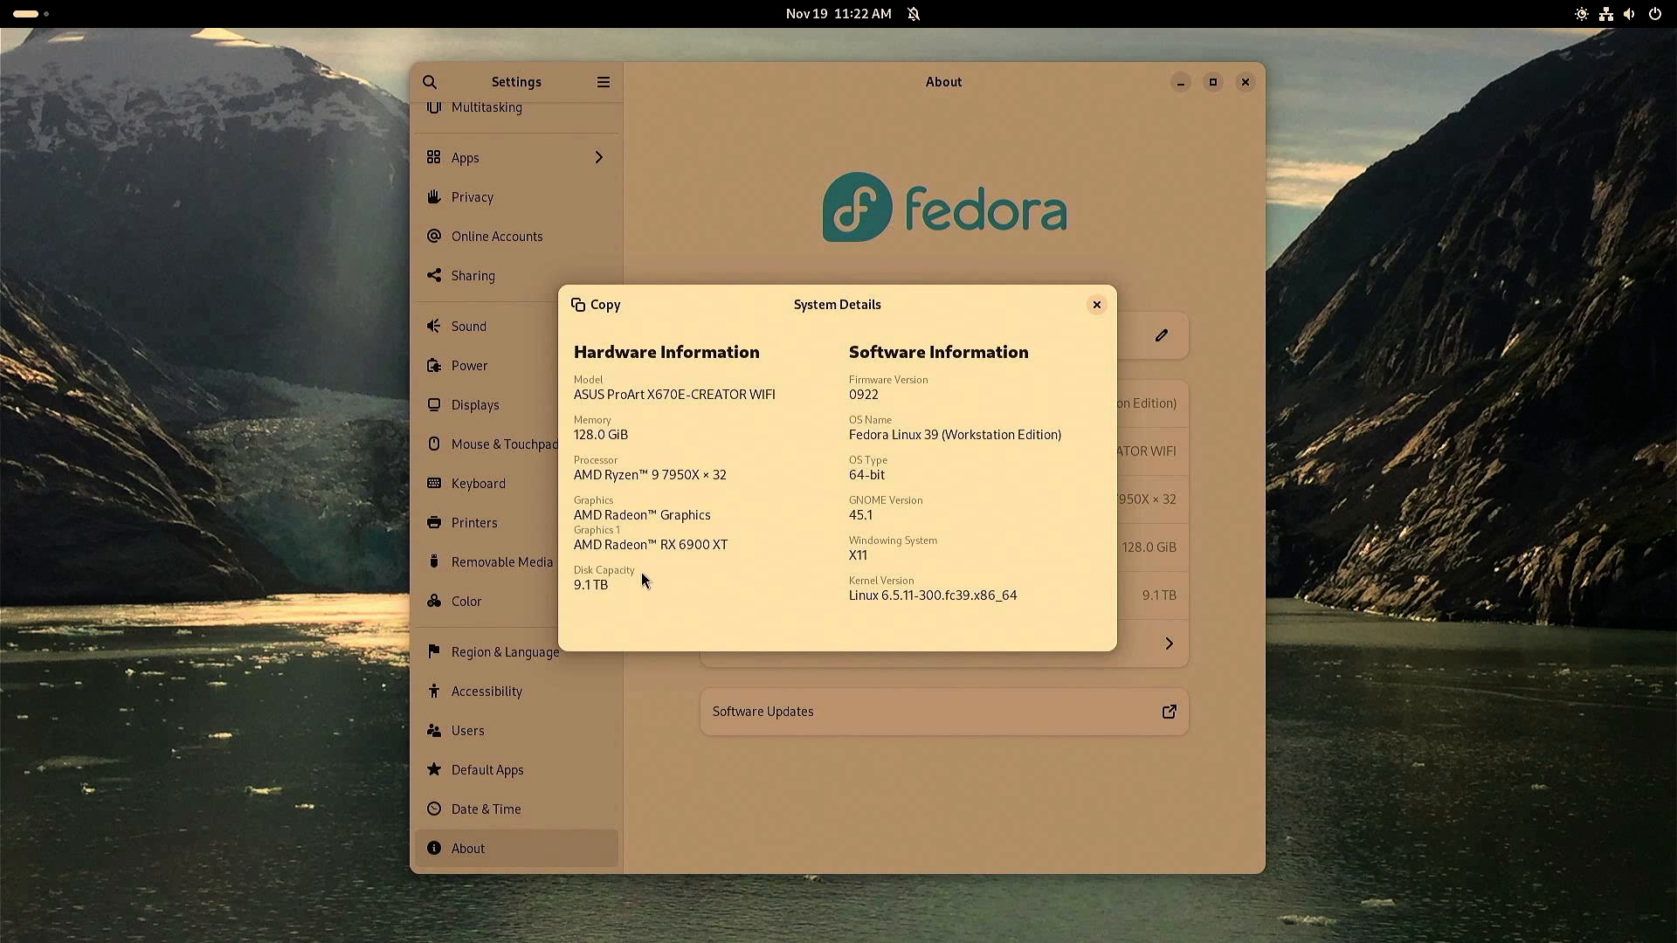
{"action": "mouse_move", "coordinate": [885, 621]}
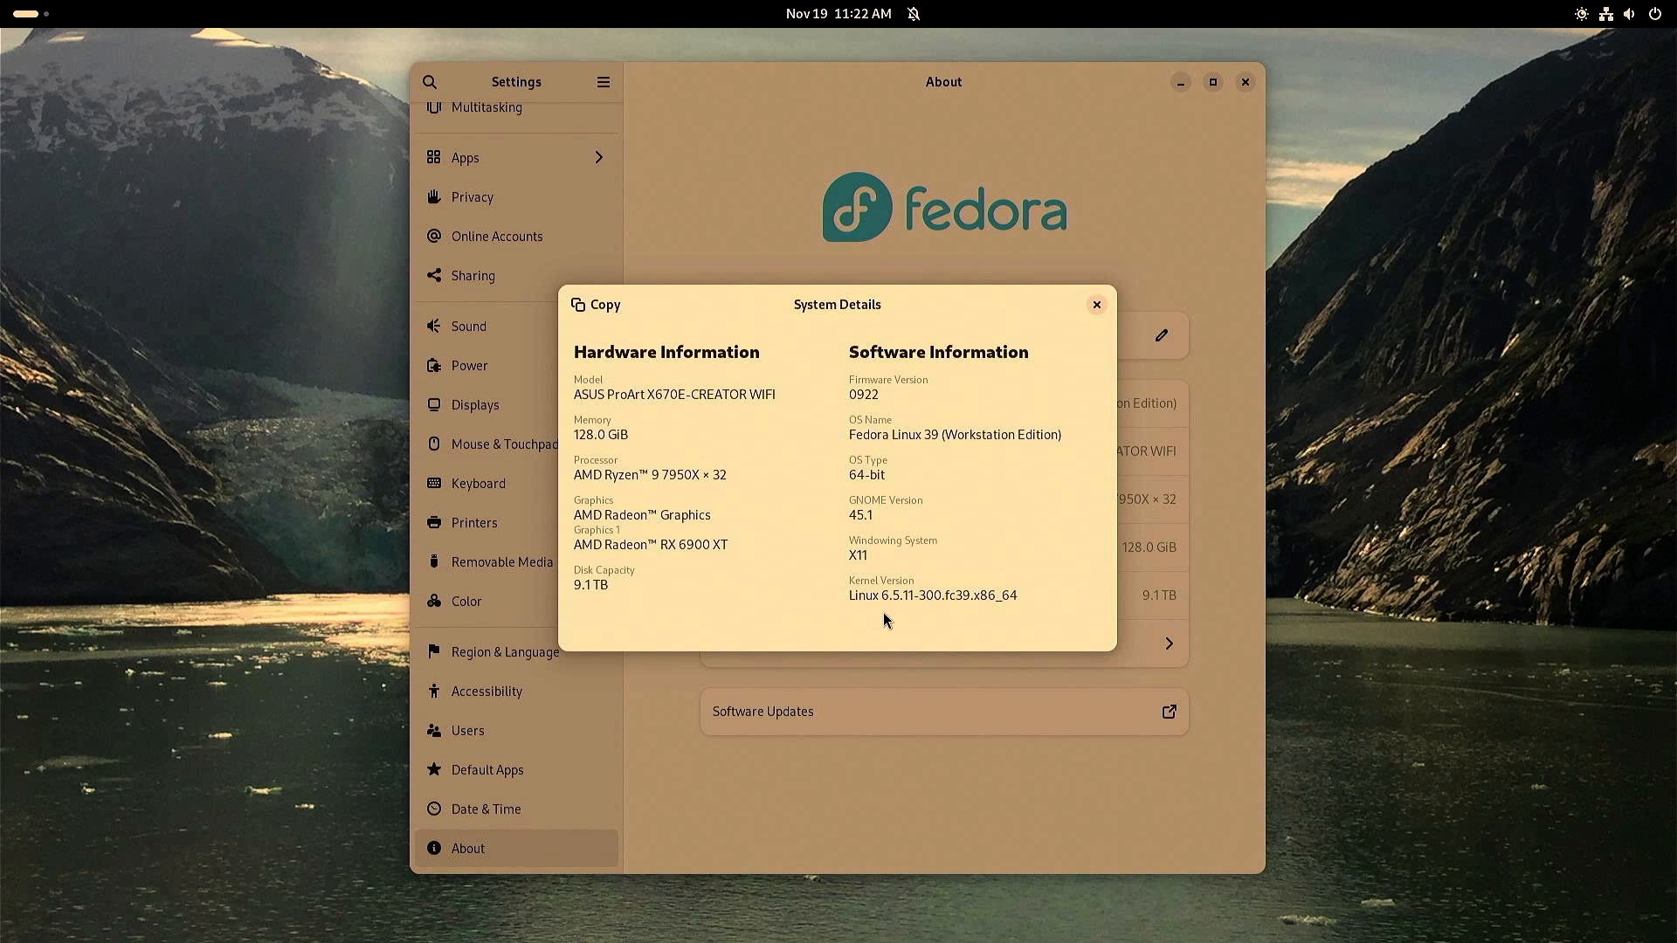
{"action": "mouse_move", "coordinate": [1096, 365]}
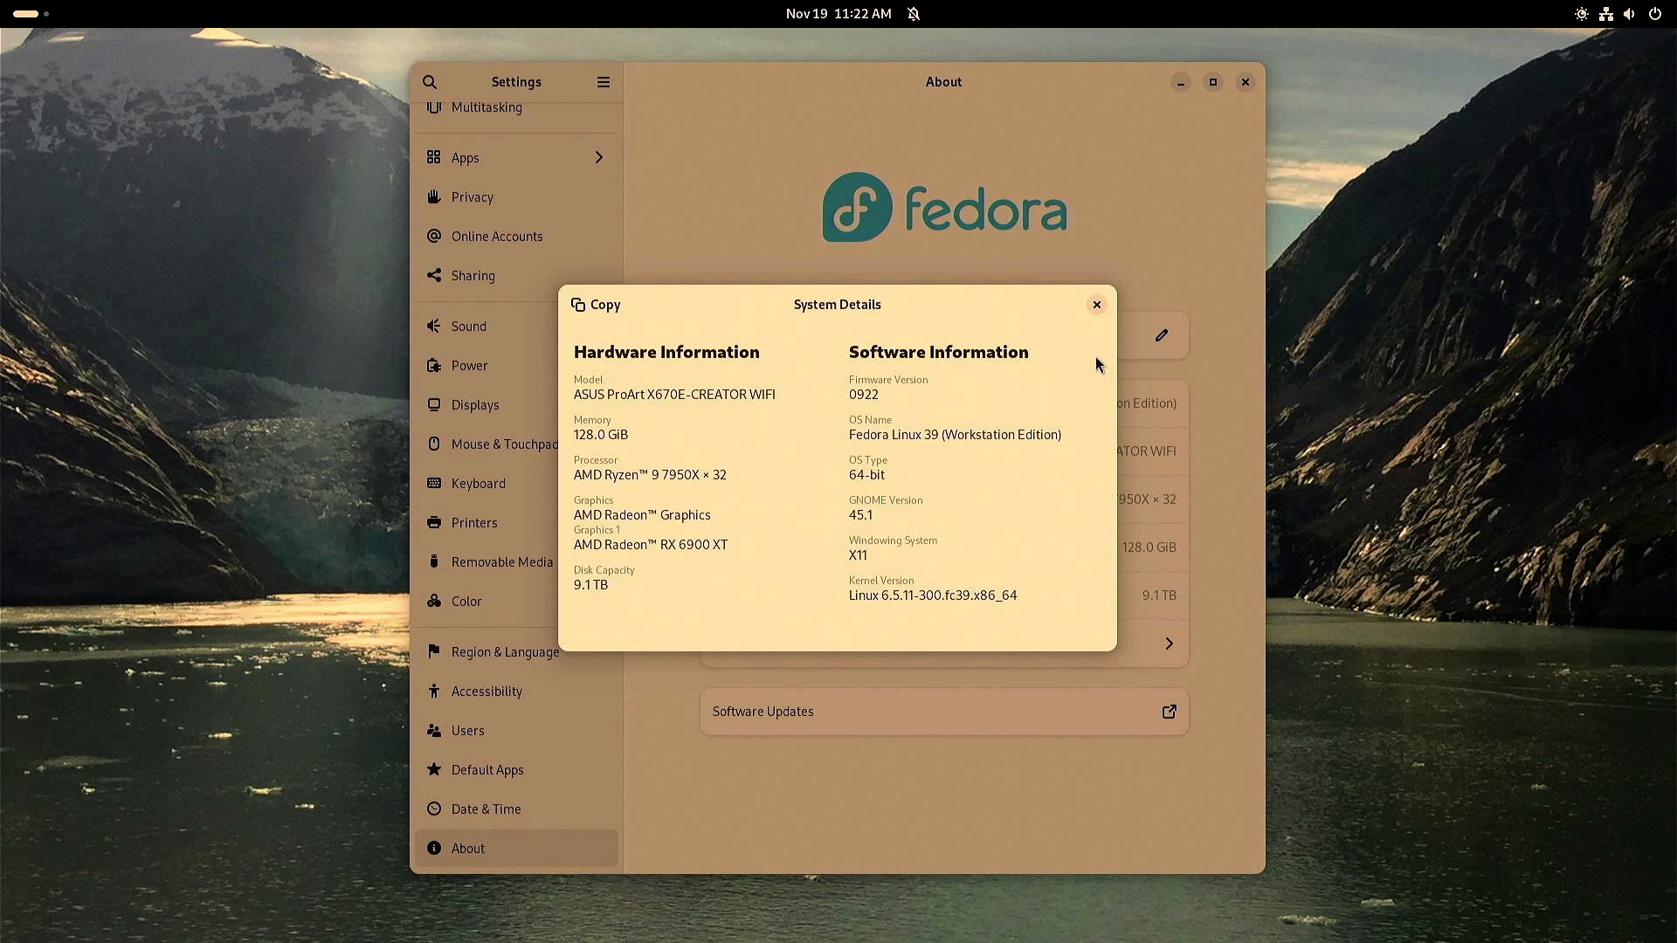
{"action": "left_click", "coordinate": [1096, 305]}
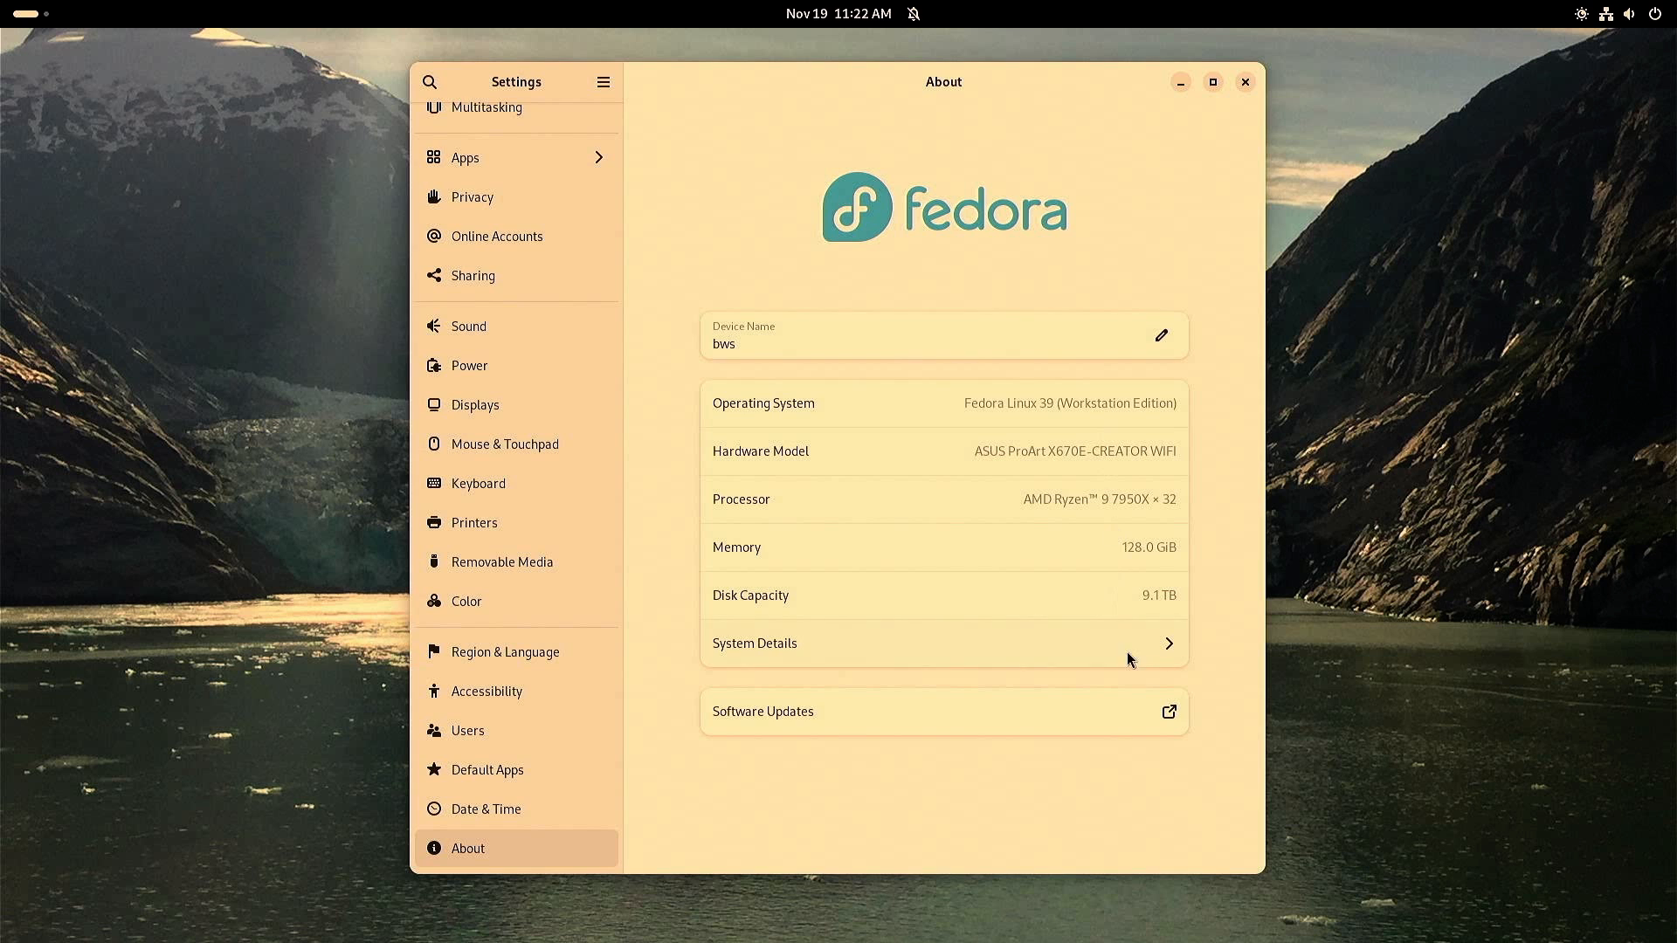
- Confirm Software reports Up to Date, then close Software and Settings
{"action": "left_click", "coordinate": [1167, 711]}
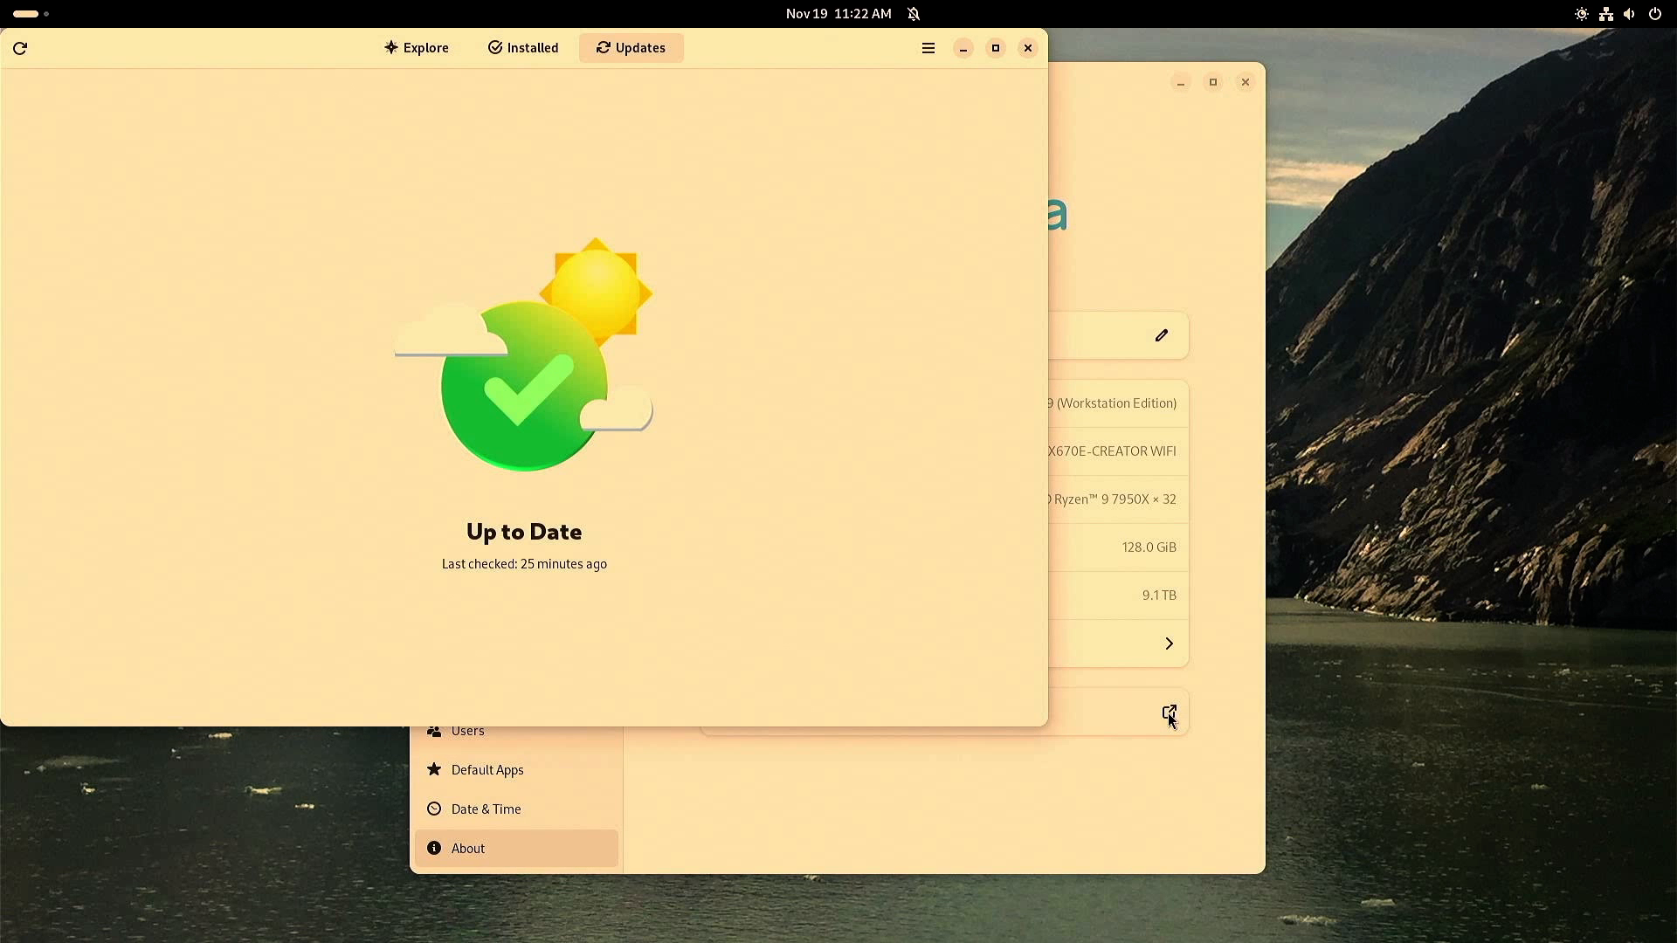
{"action": "mouse_move", "coordinate": [643, 65]}
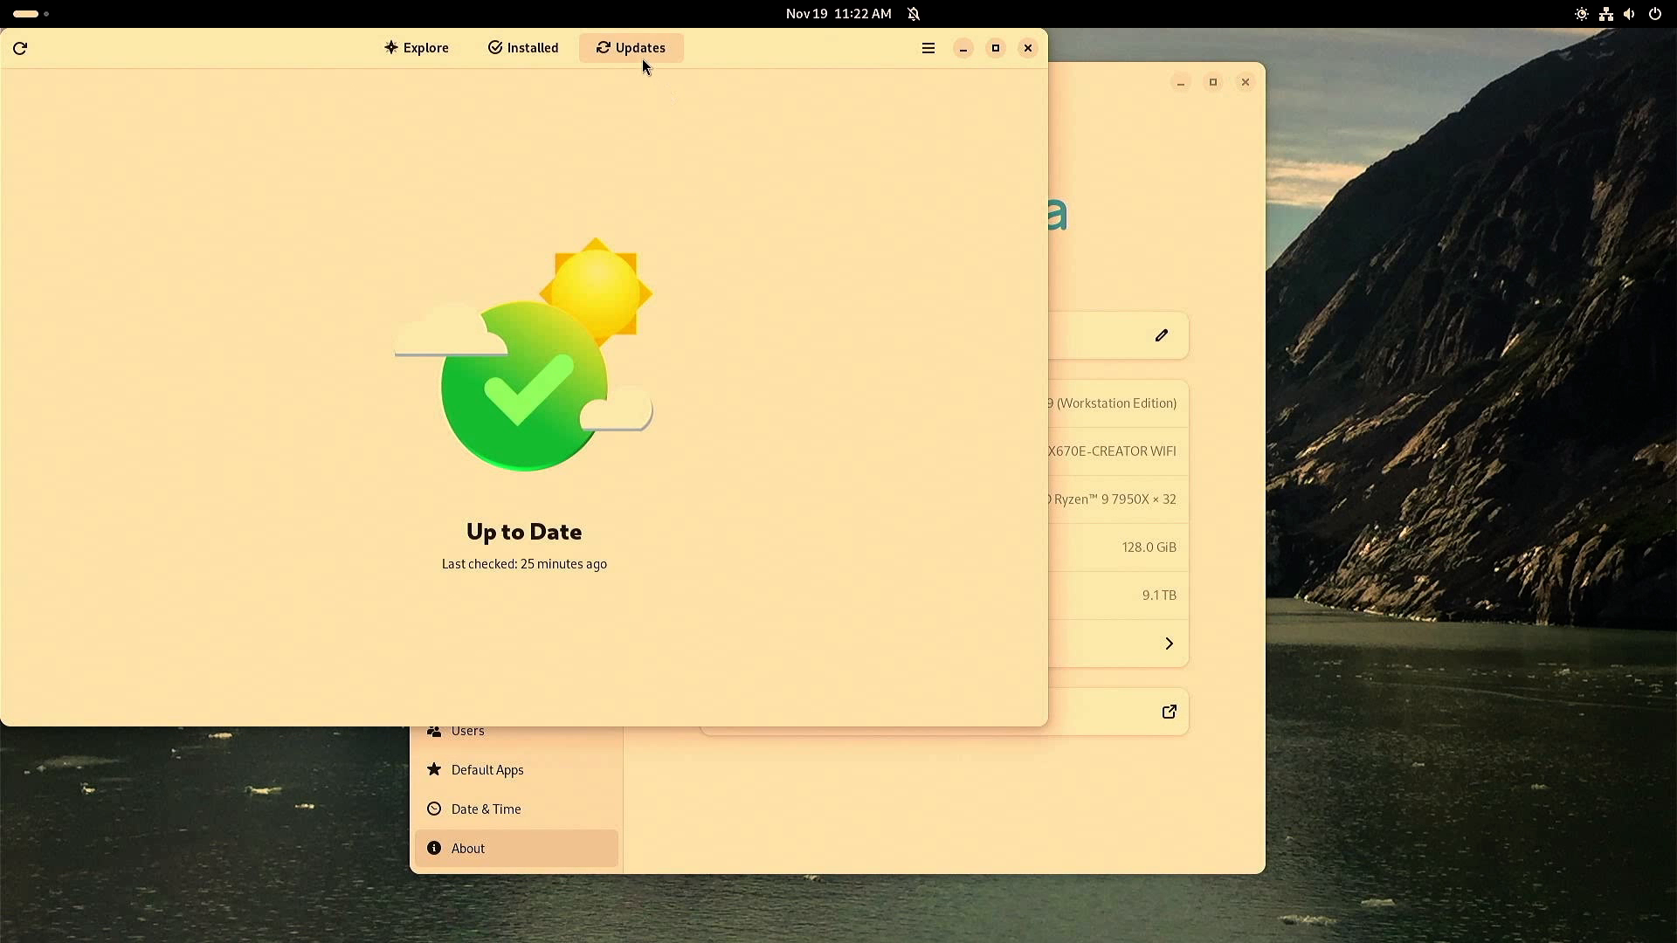
{"action": "mouse_move", "coordinate": [725, 331]}
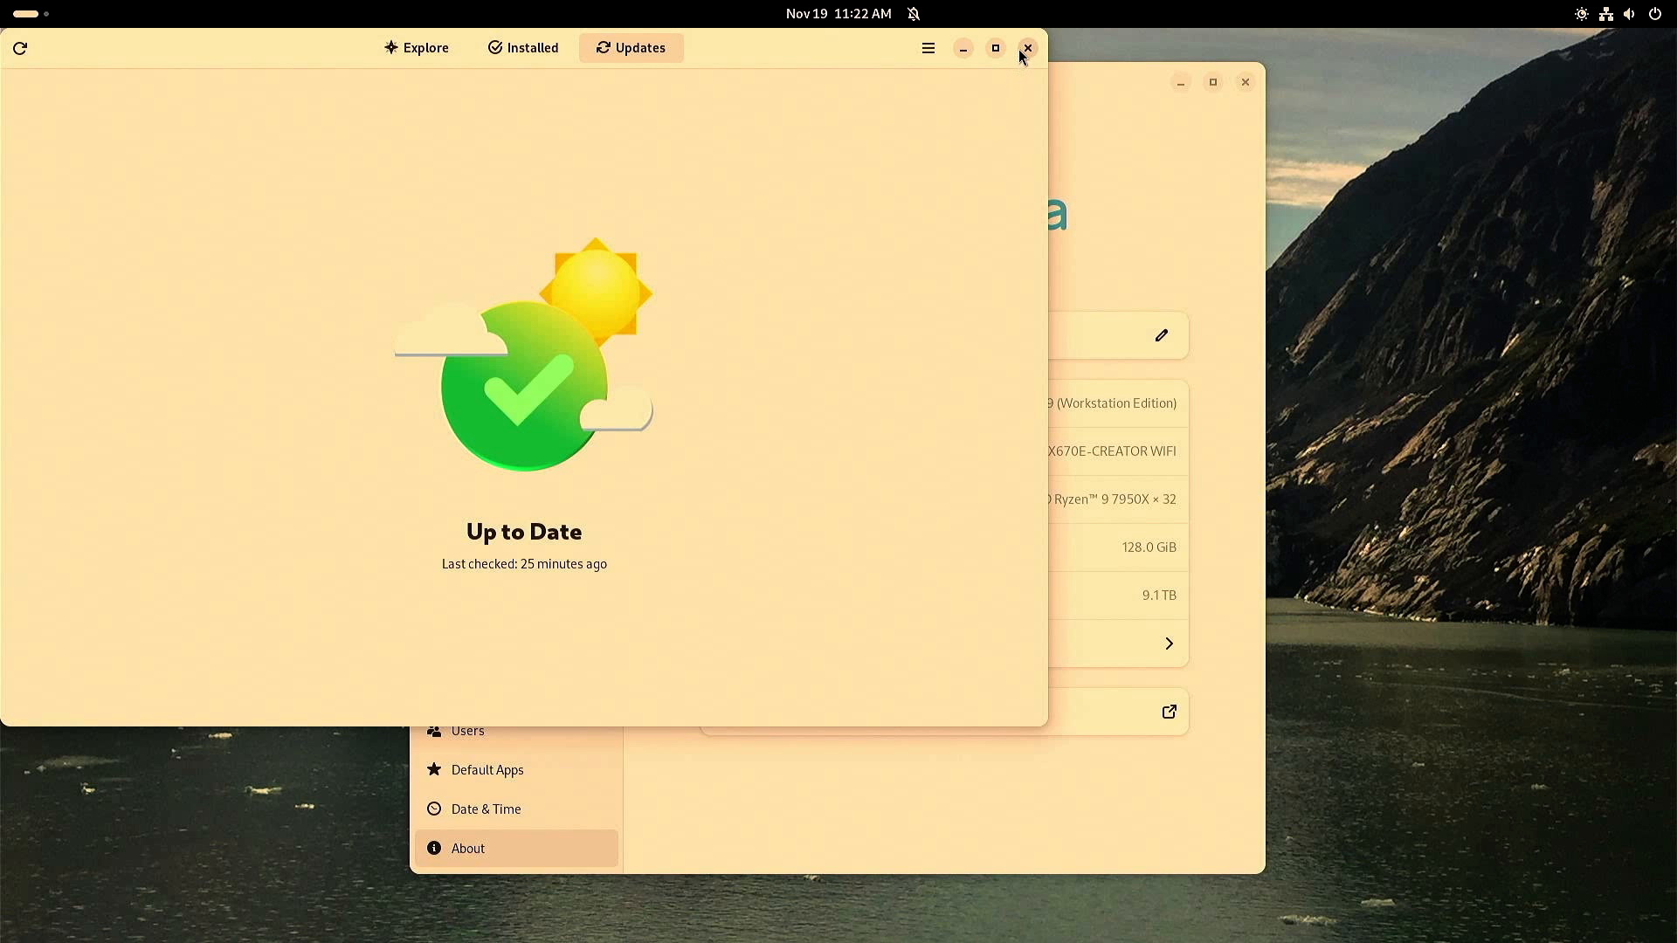
{"action": "left_click", "coordinate": [1027, 48]}
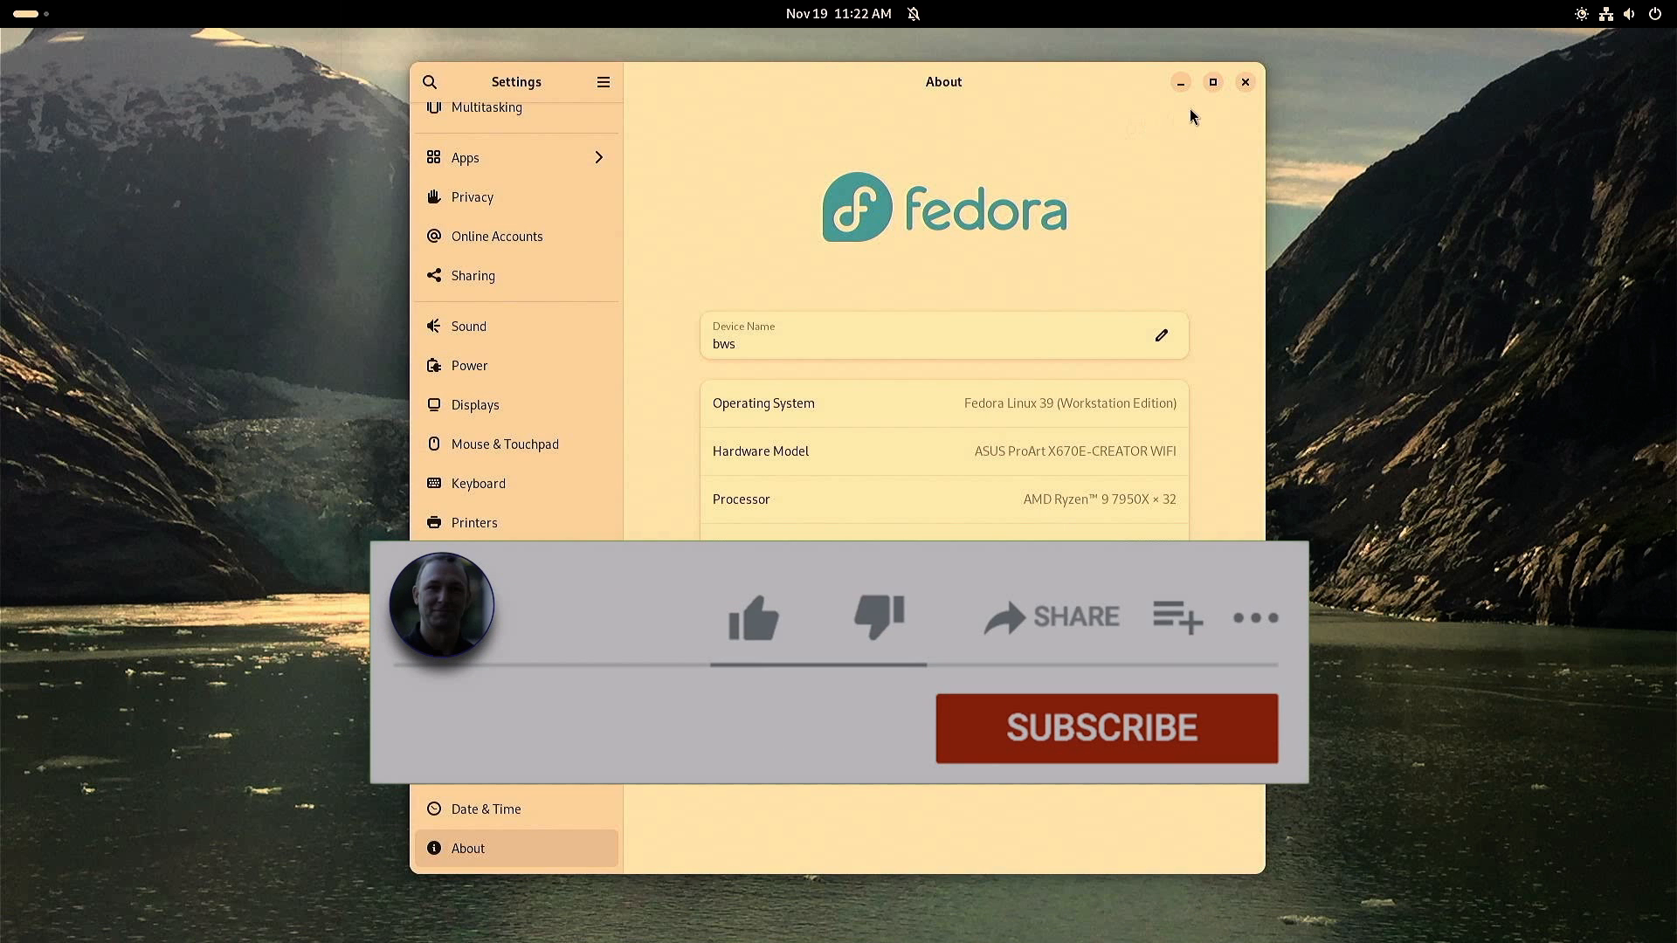
{"action": "left_click", "coordinate": [1244, 82]}
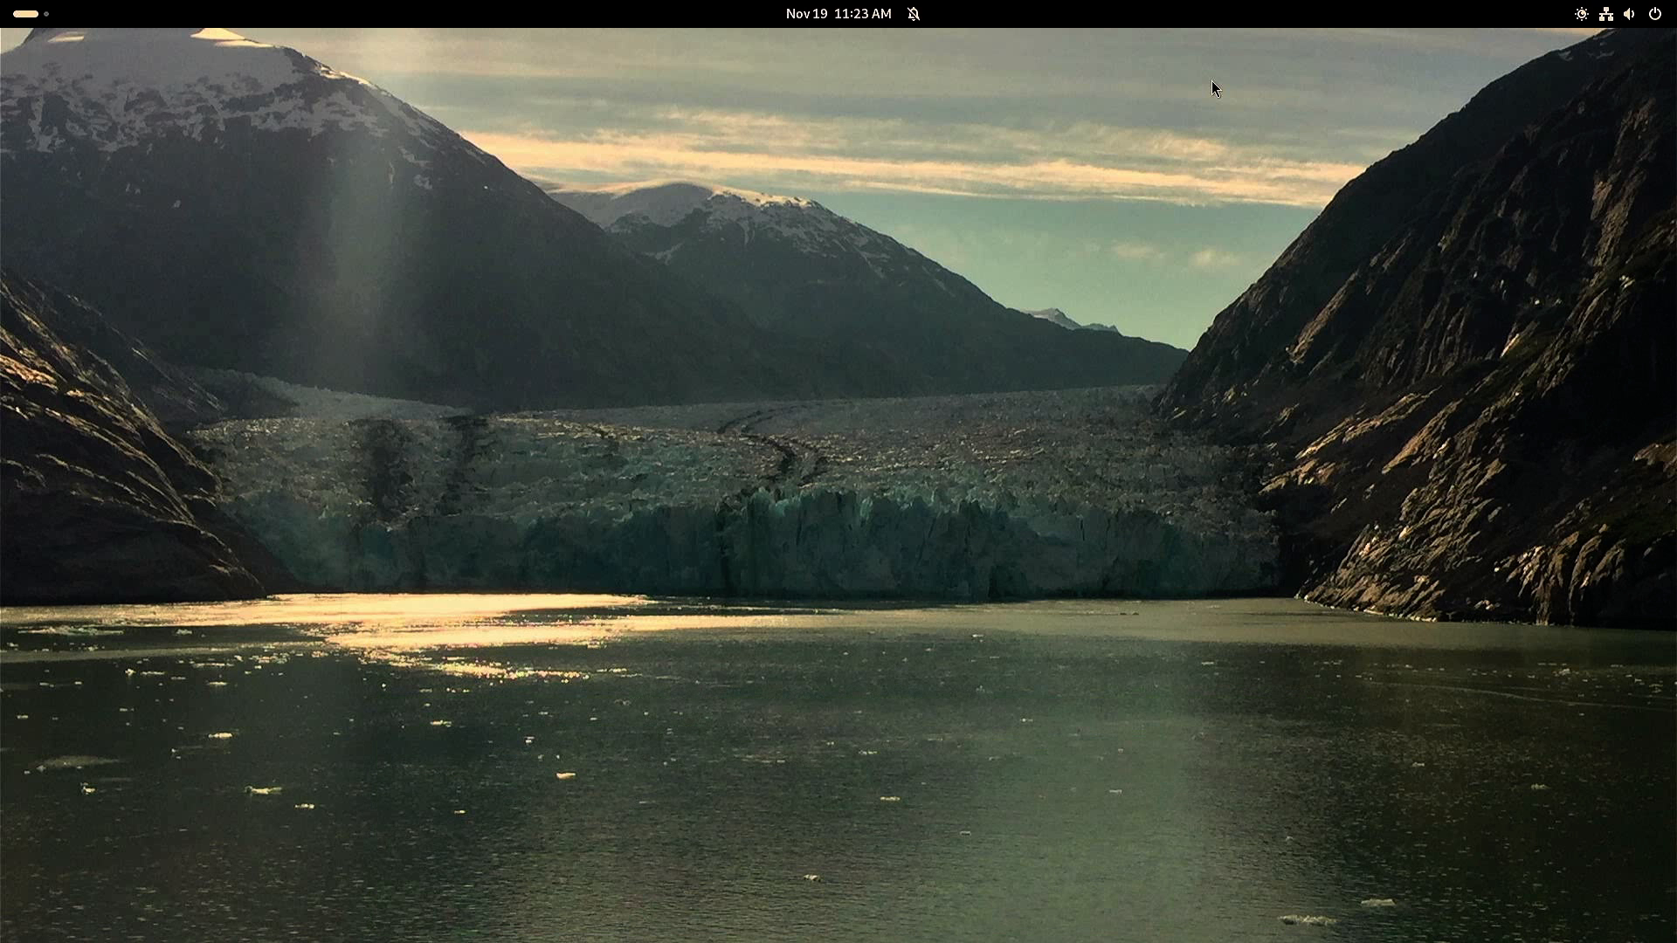
{"action": "mouse_move", "coordinate": [965, 8]}
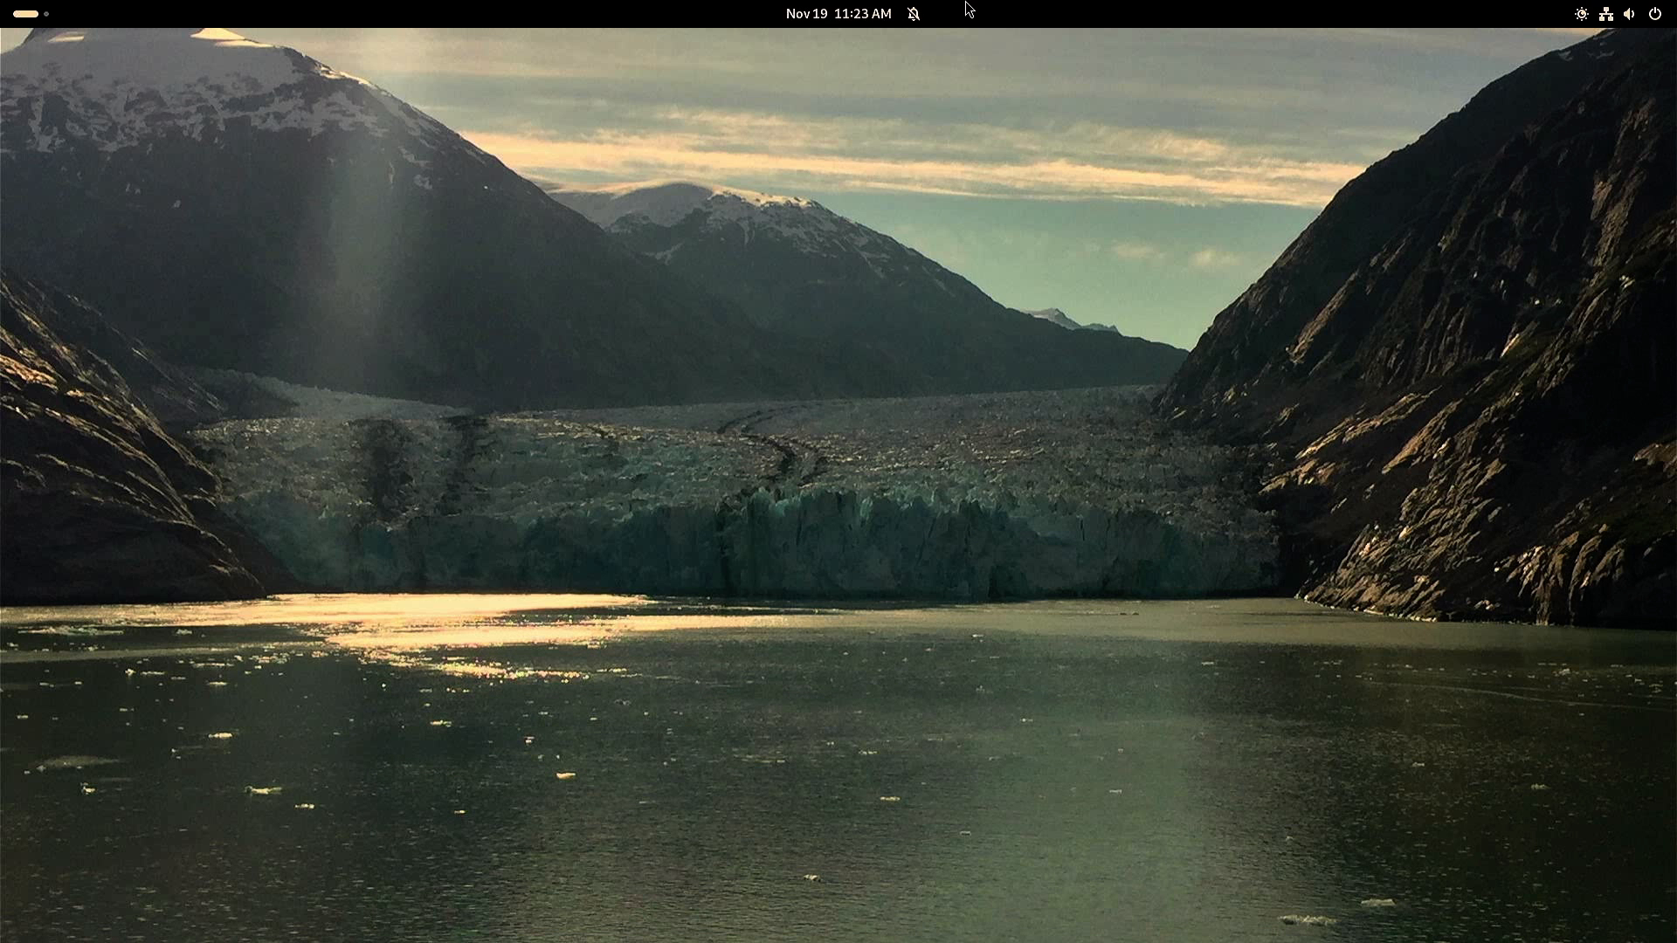
{"action": "mouse_move", "coordinate": [696, 111]}
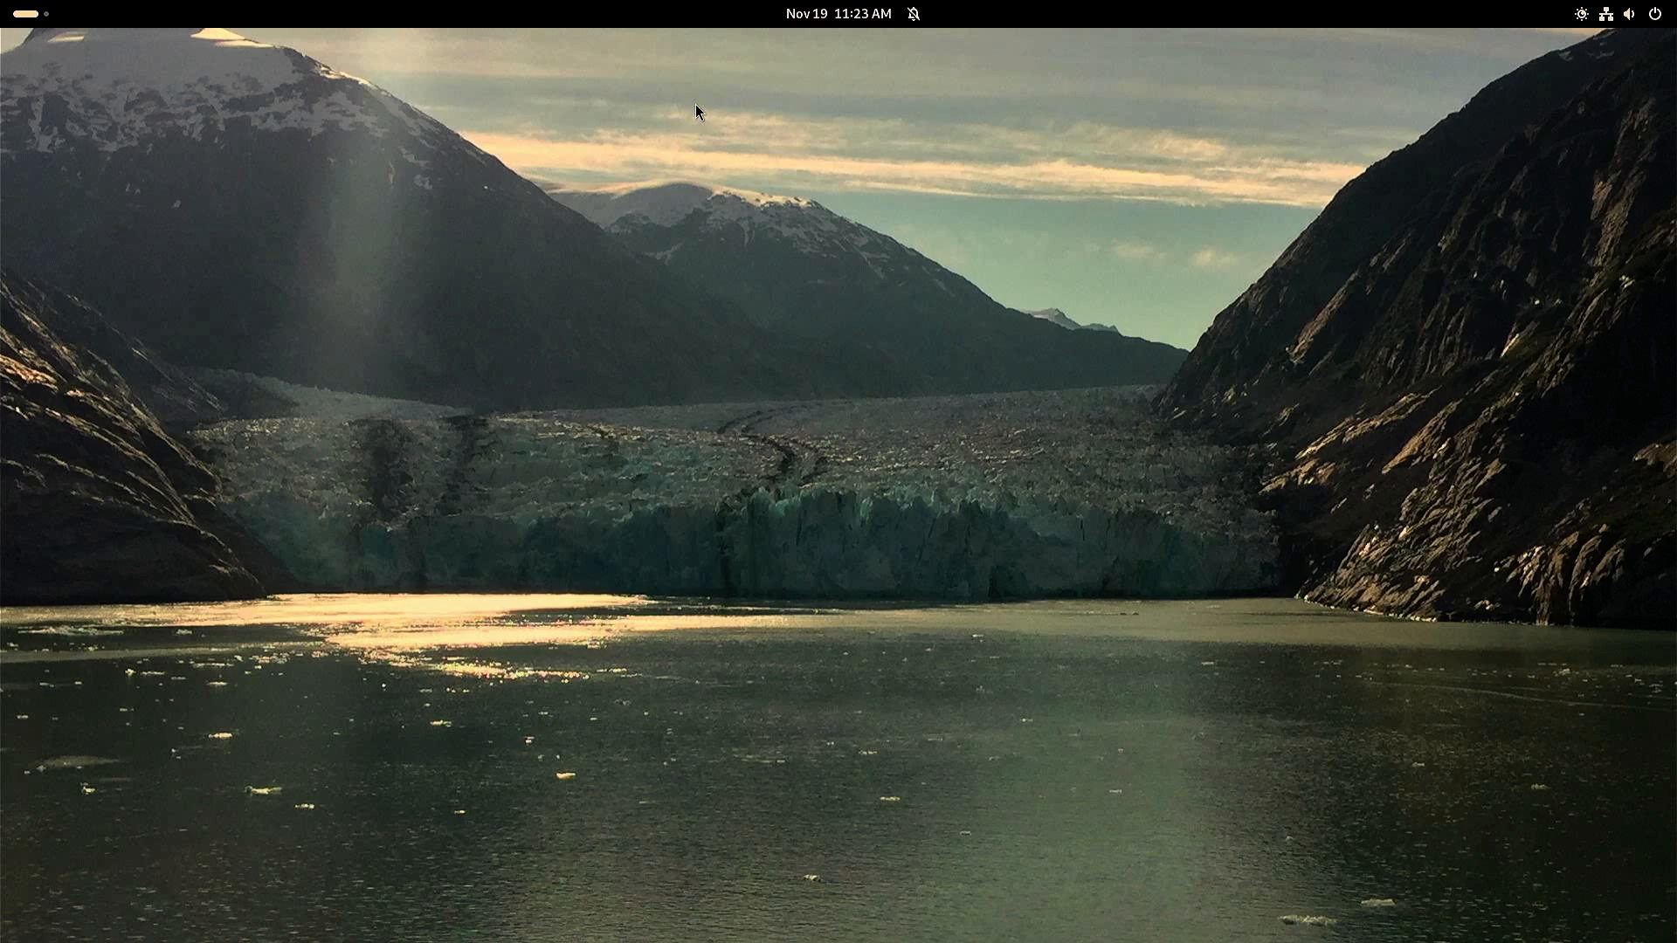
{"action": "mouse_move", "coordinate": [1174, 846]}
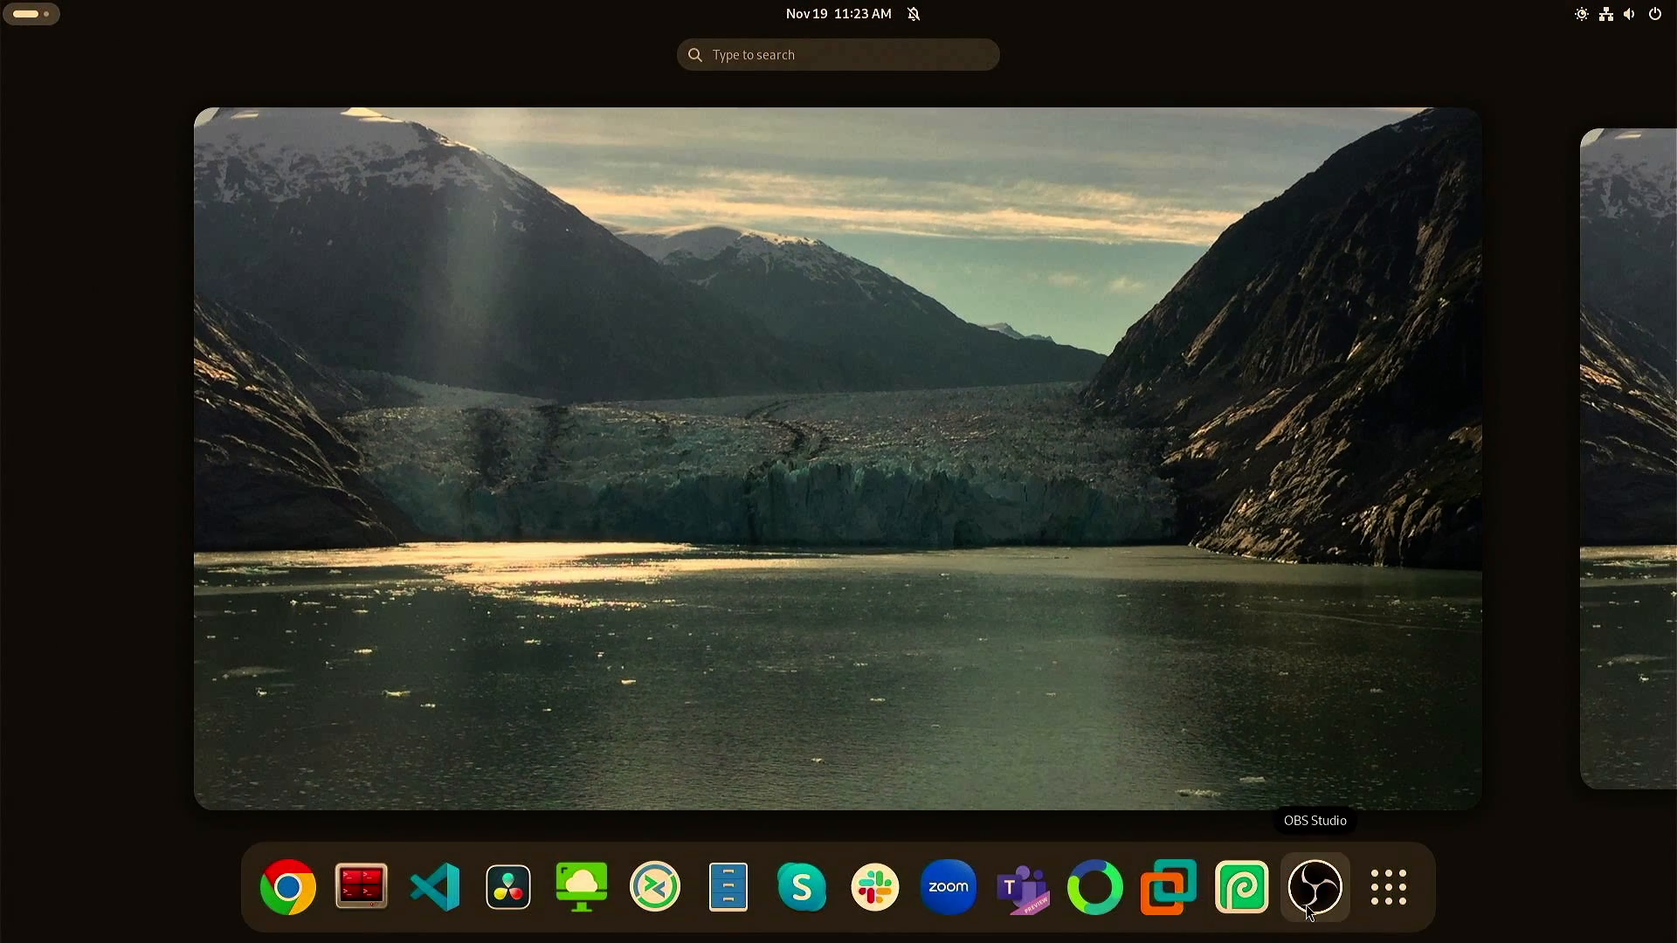
{"action": "mouse_move", "coordinate": [506, 887]}
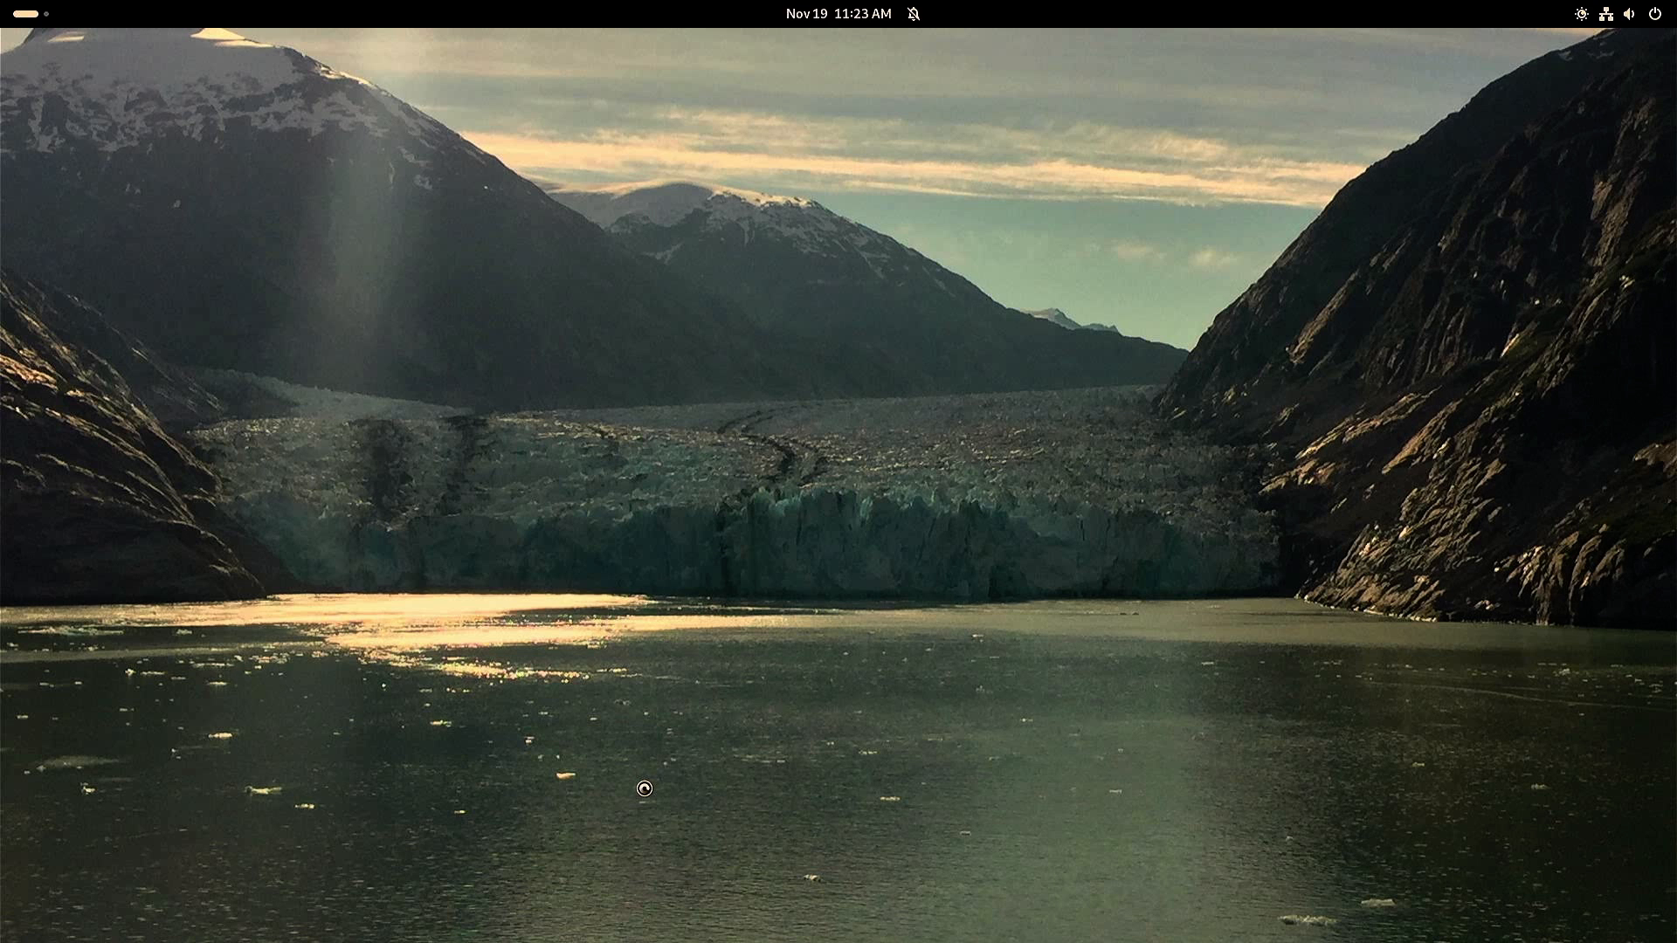
{"action": "mouse_move", "coordinate": [644, 794]}
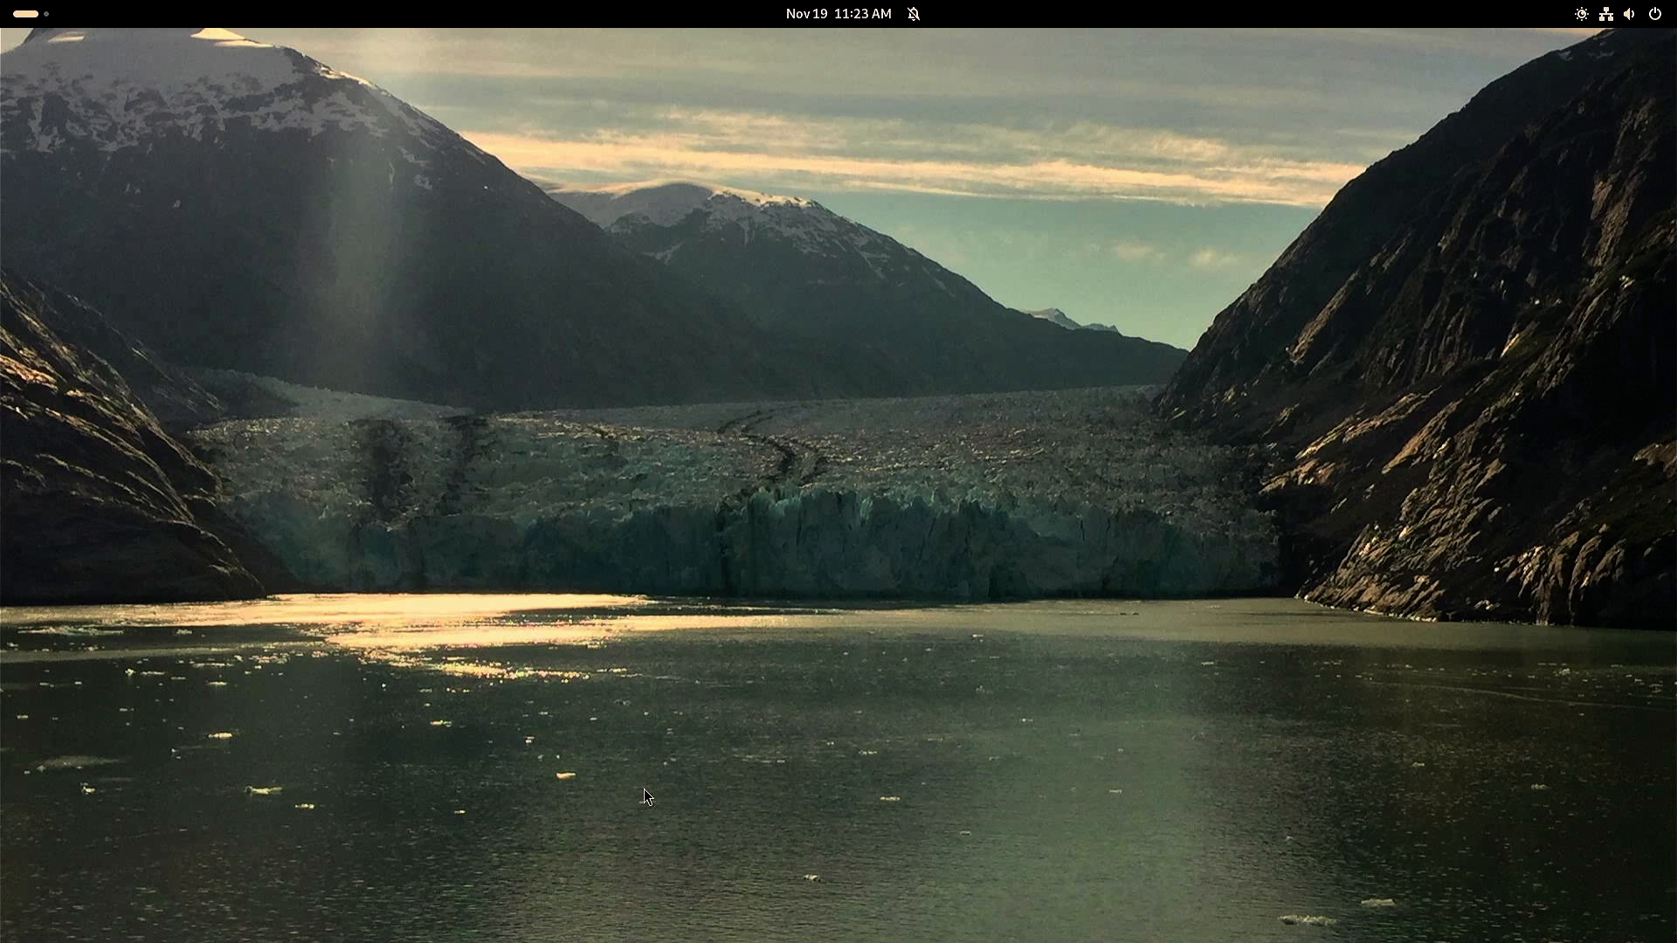